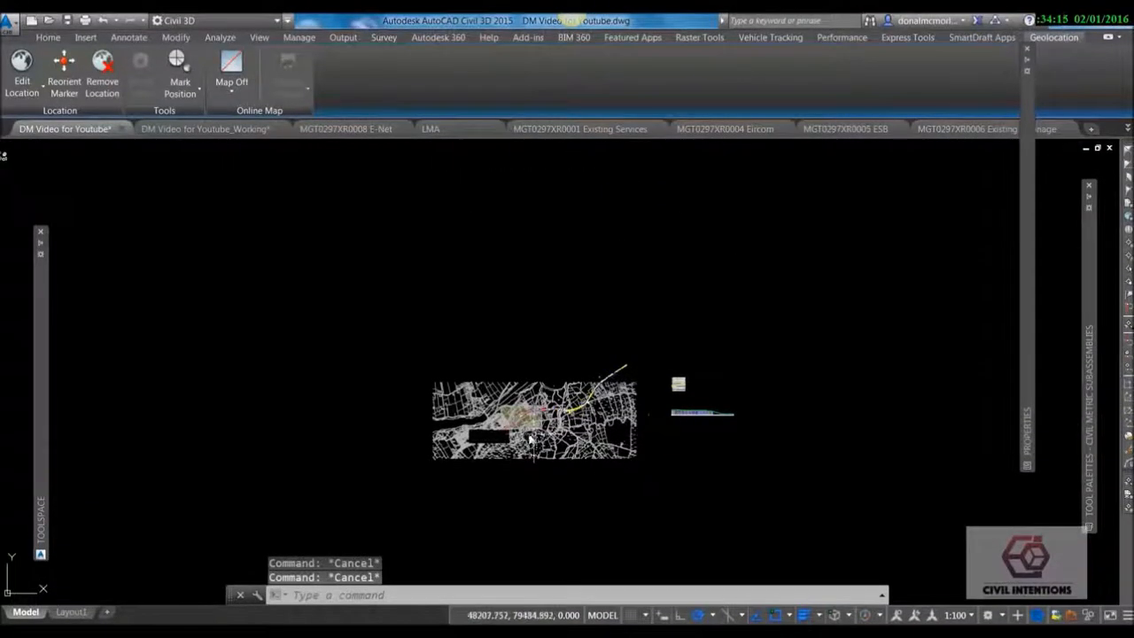
mouse_move(521, 416)
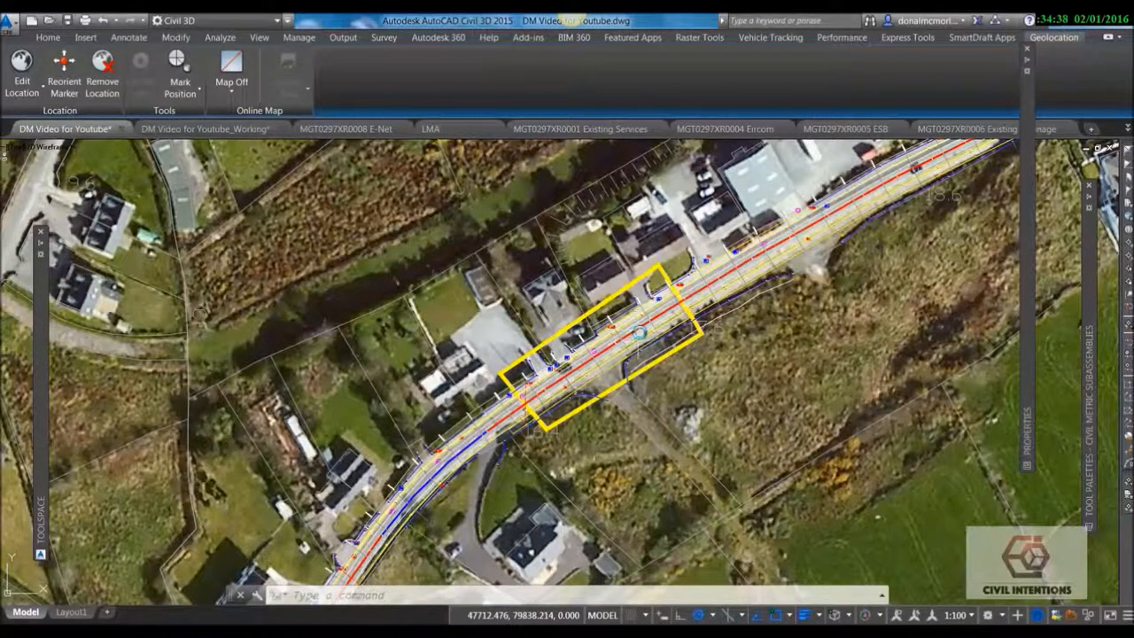
mouse_move(640, 332)
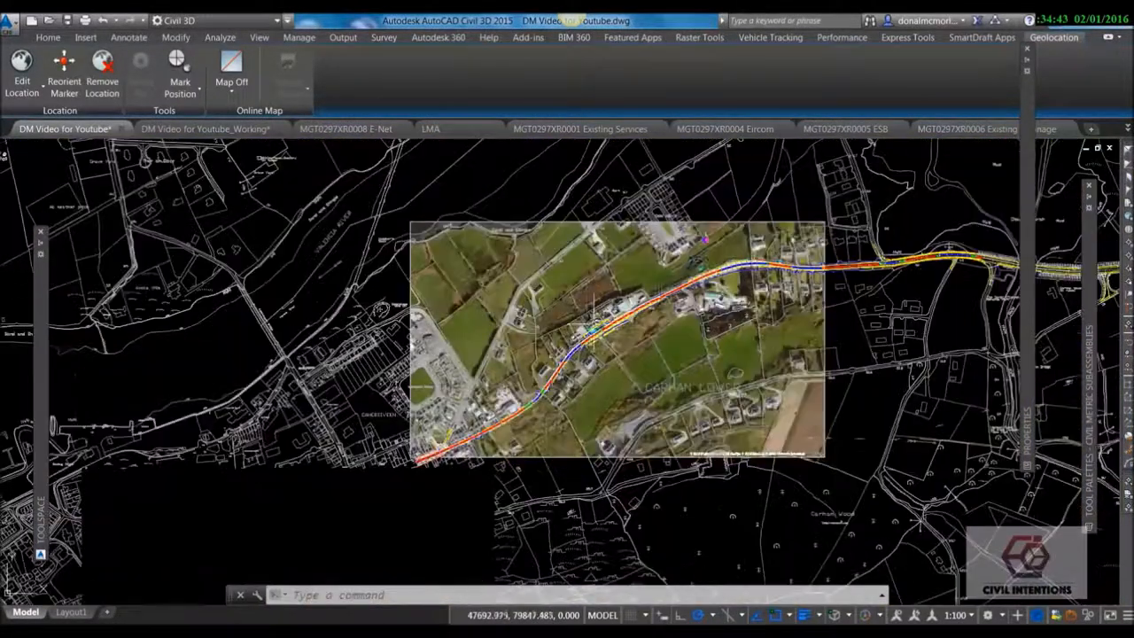
Move the hatched overlay sketch so its left corner snaps to the left Ex Kerb point.
click(615, 339)
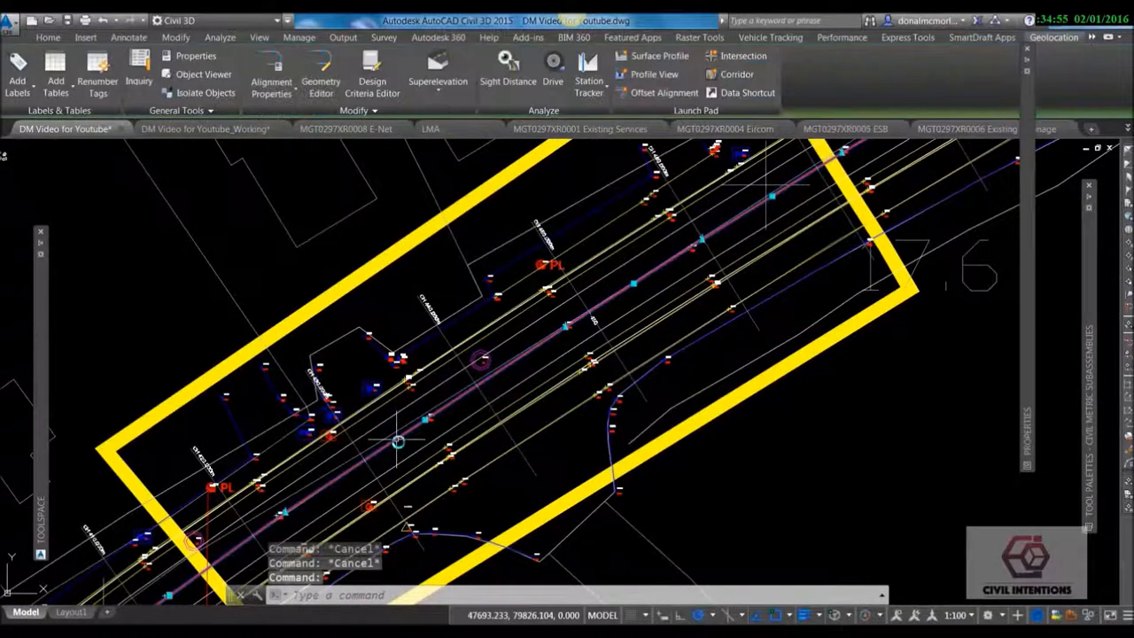
mouse_move(565, 292)
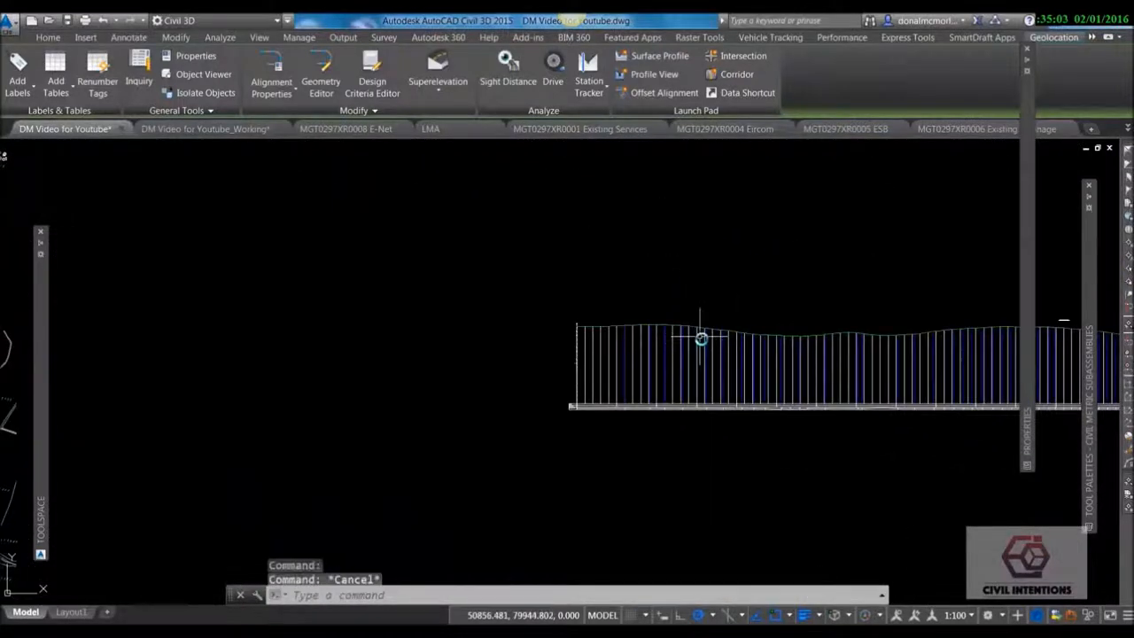
click(1053, 37)
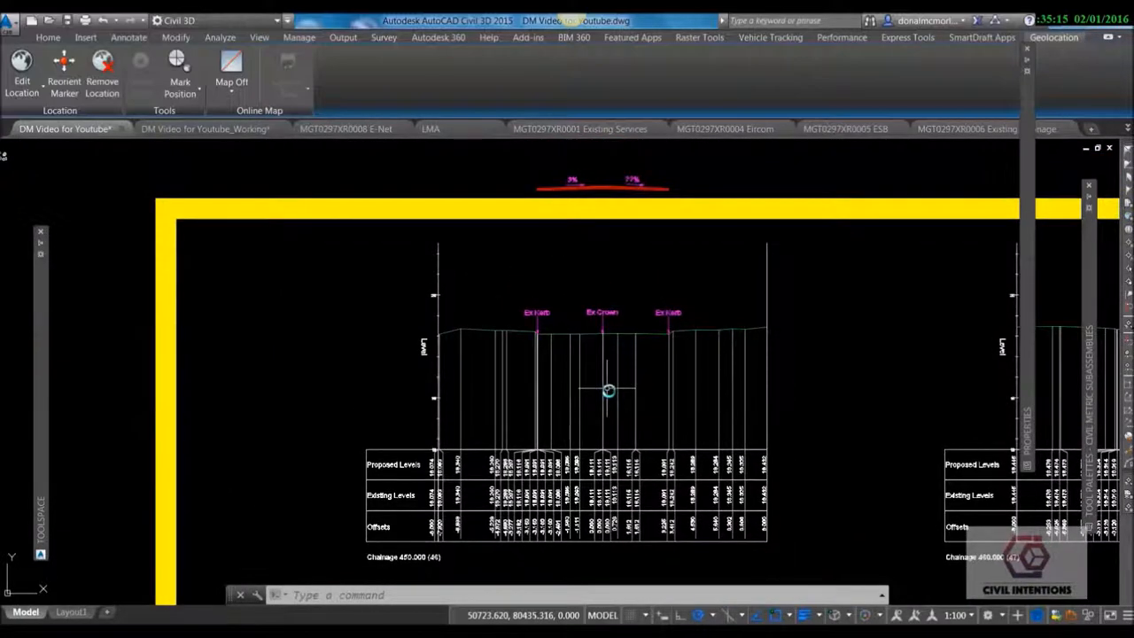
scroll(up, 3)
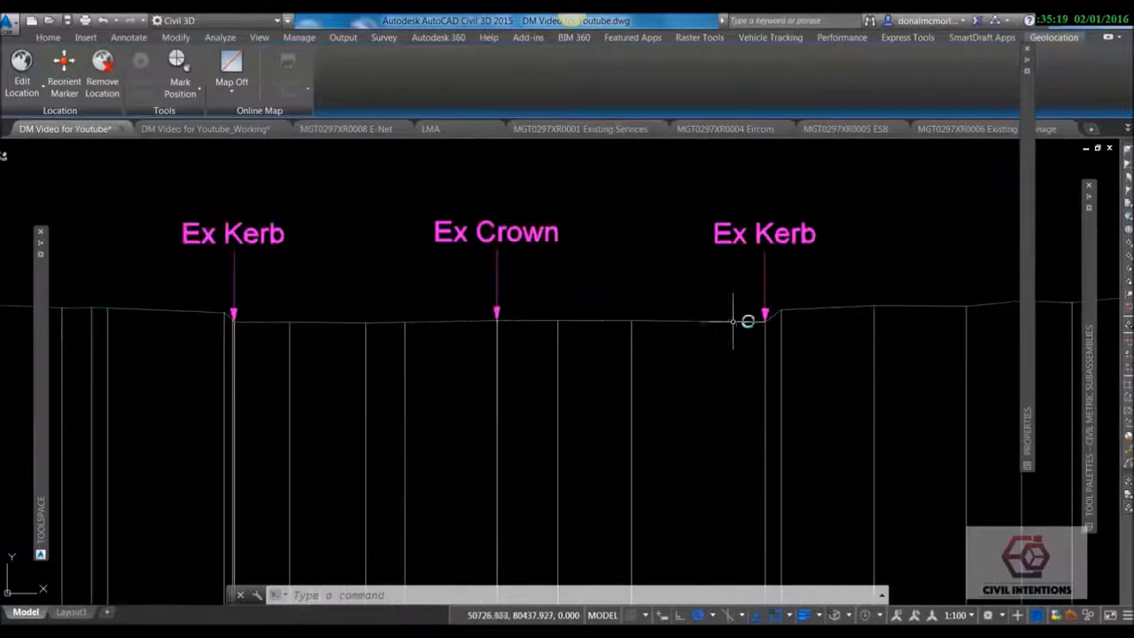
mouse_move(545, 326)
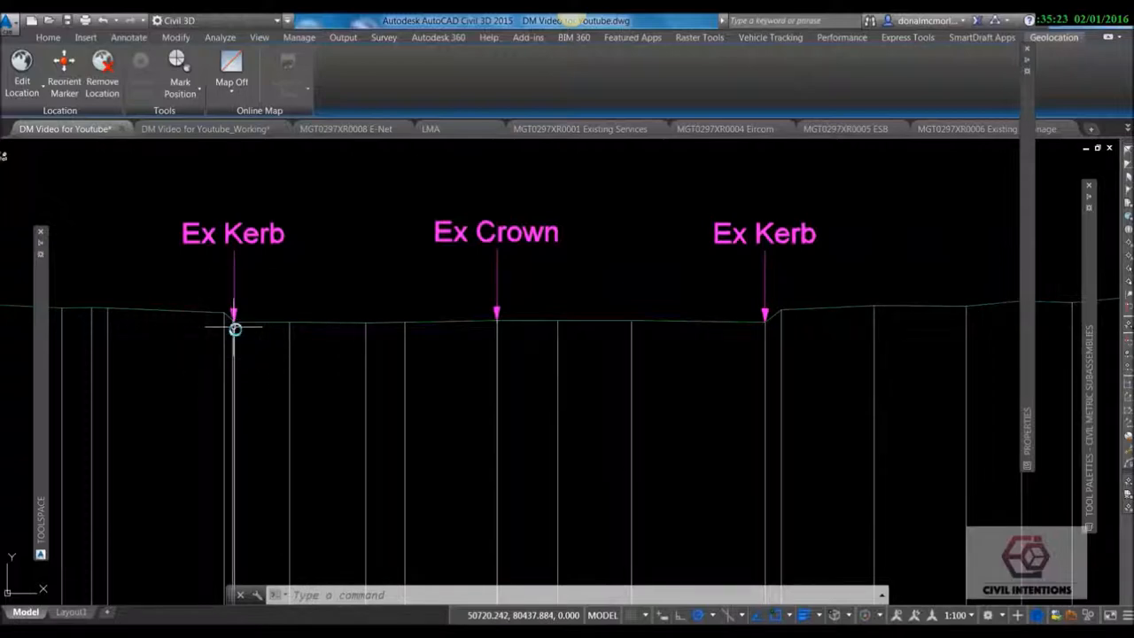
mouse_move(567, 323)
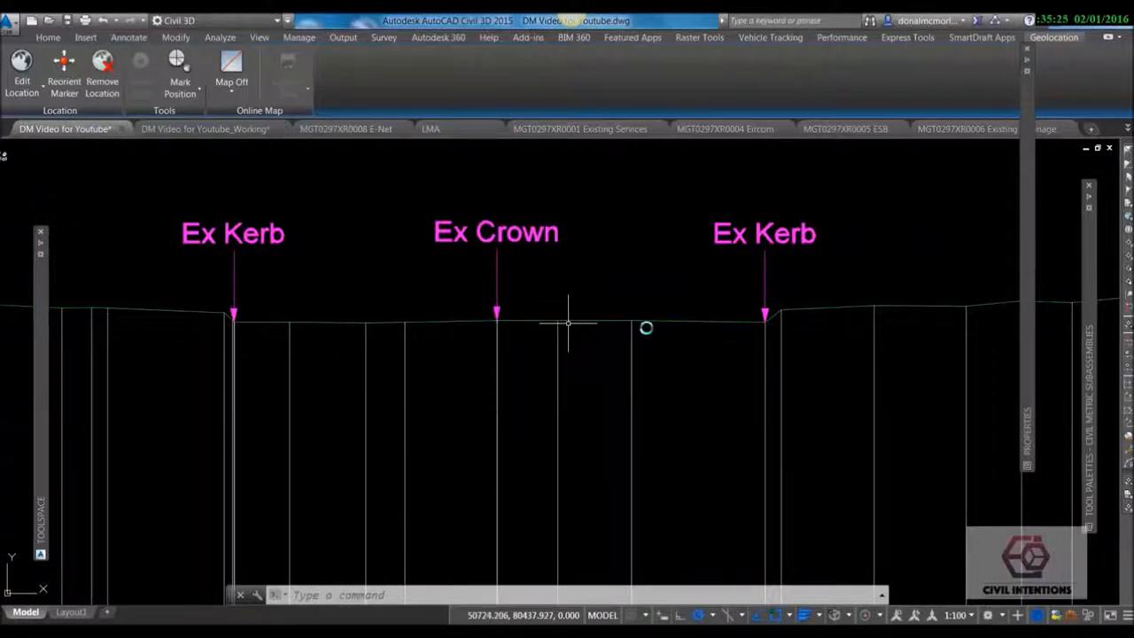
mouse_move(485, 327)
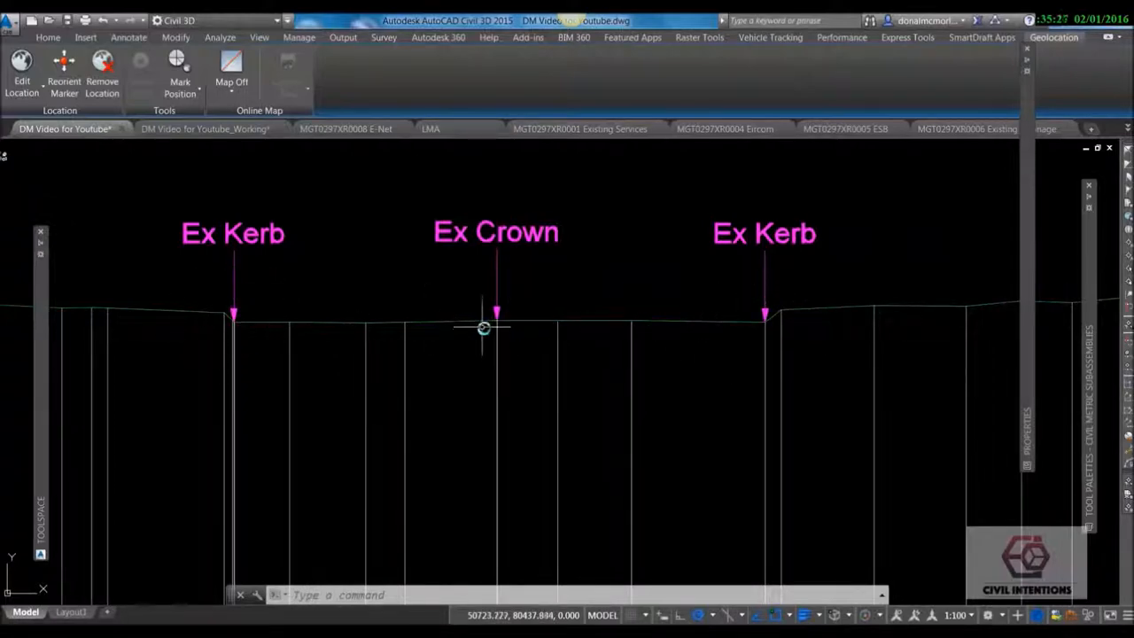
mouse_move(498, 258)
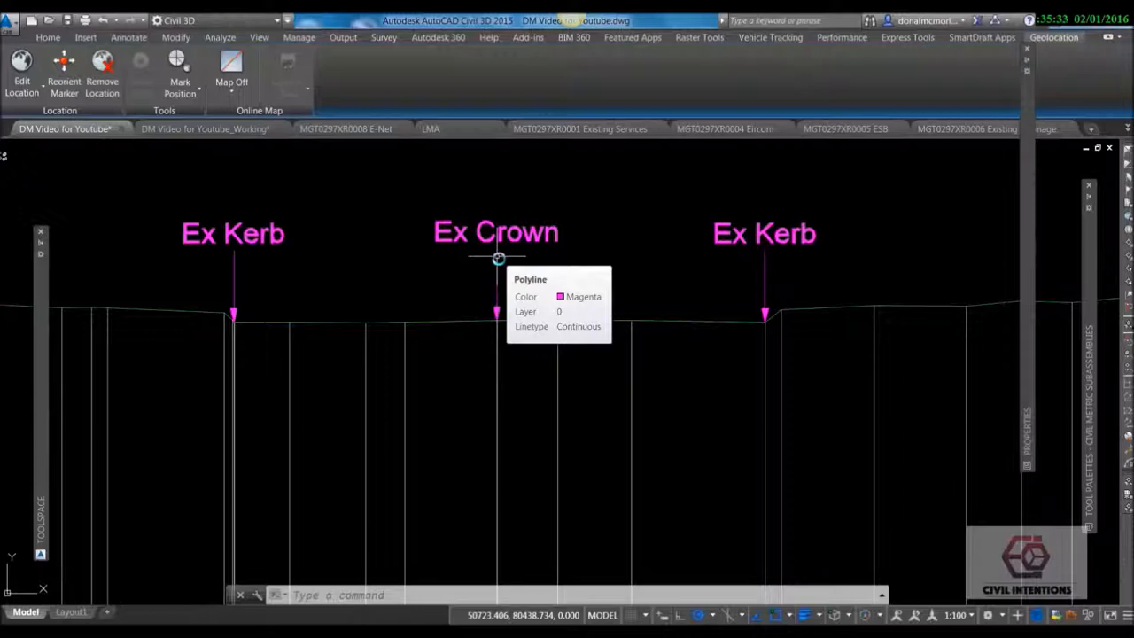
mouse_move(434, 296)
text(m)
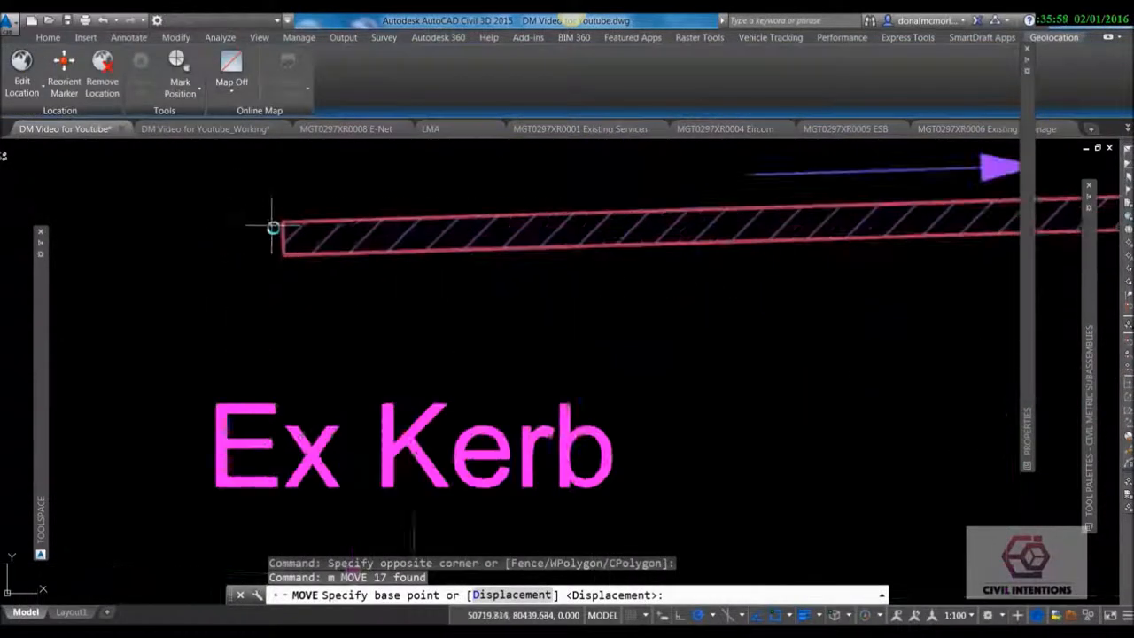
click(292, 268)
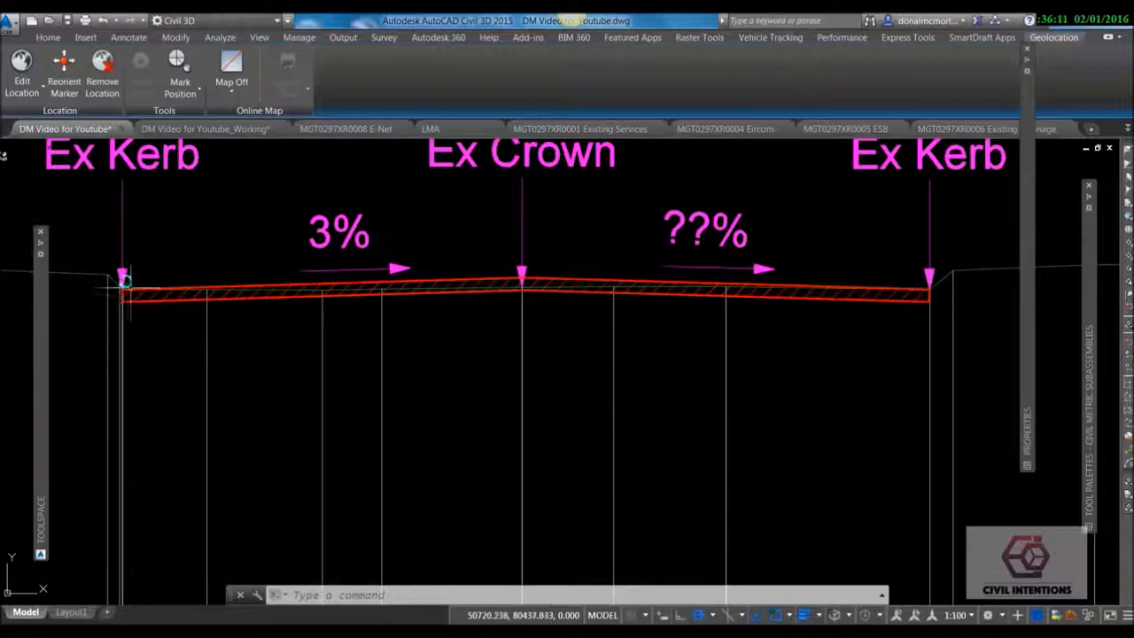
mouse_move(189, 315)
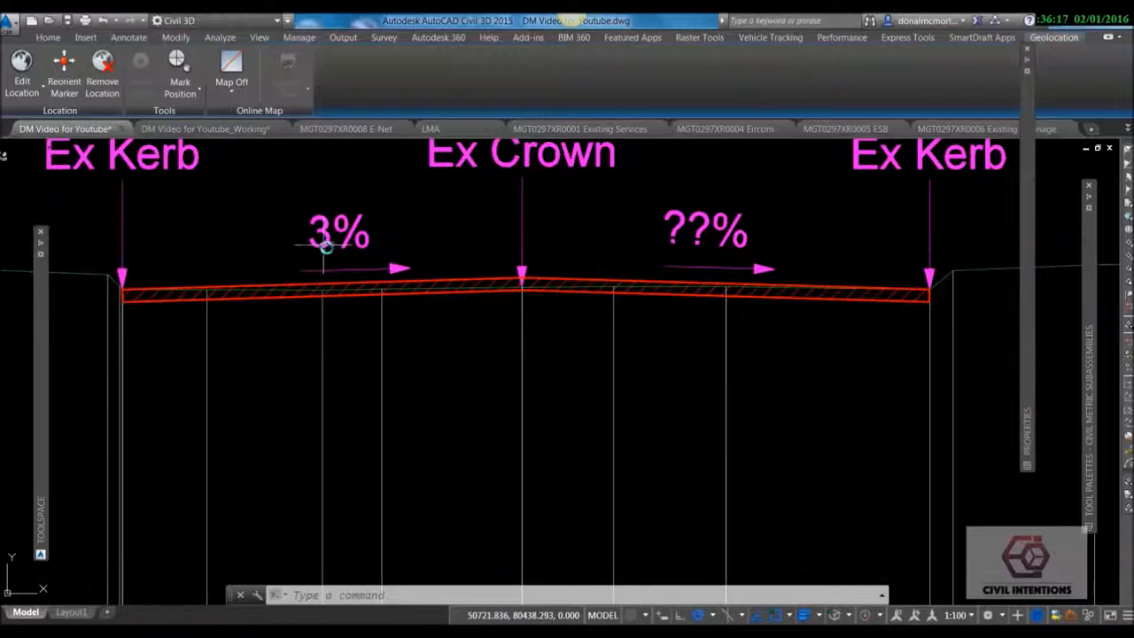
mouse_move(698, 241)
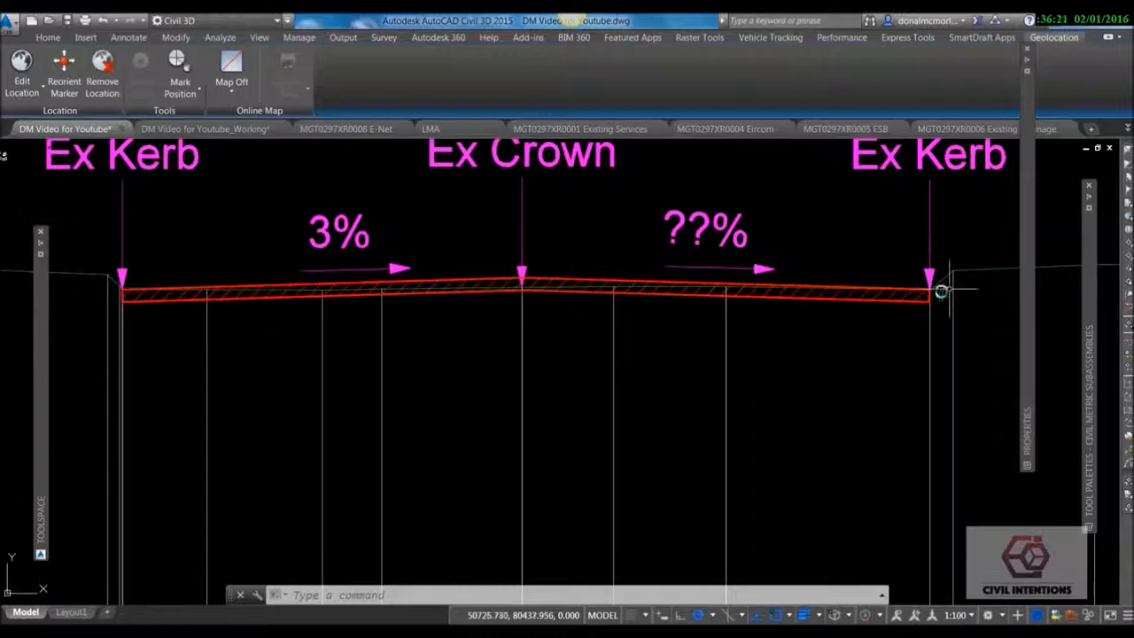
mouse_move(115, 292)
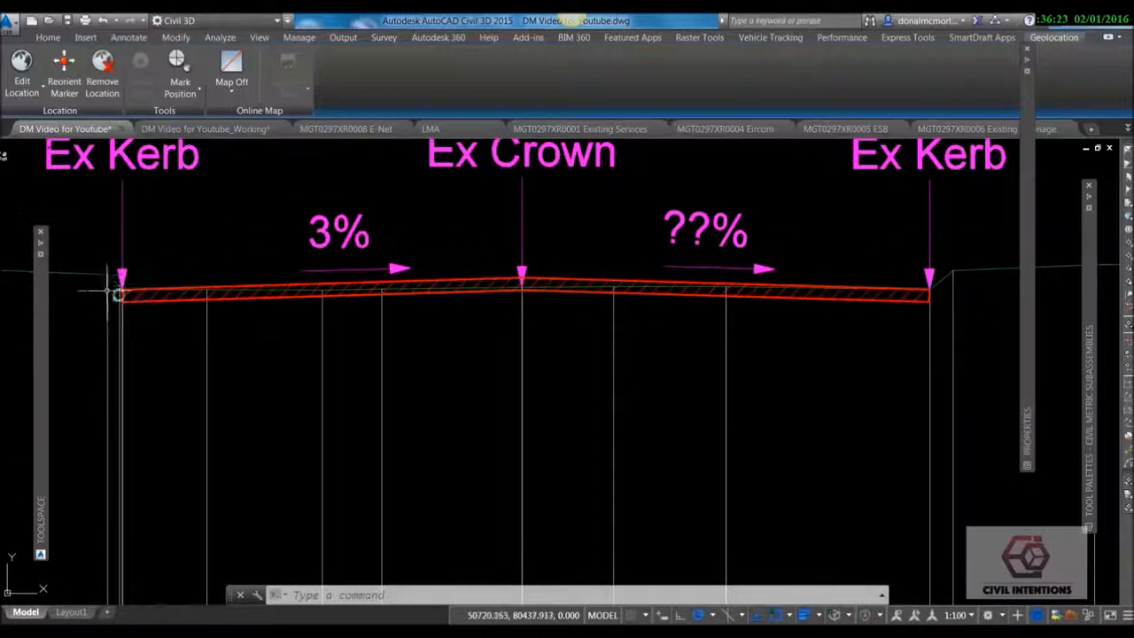
mouse_move(930, 295)
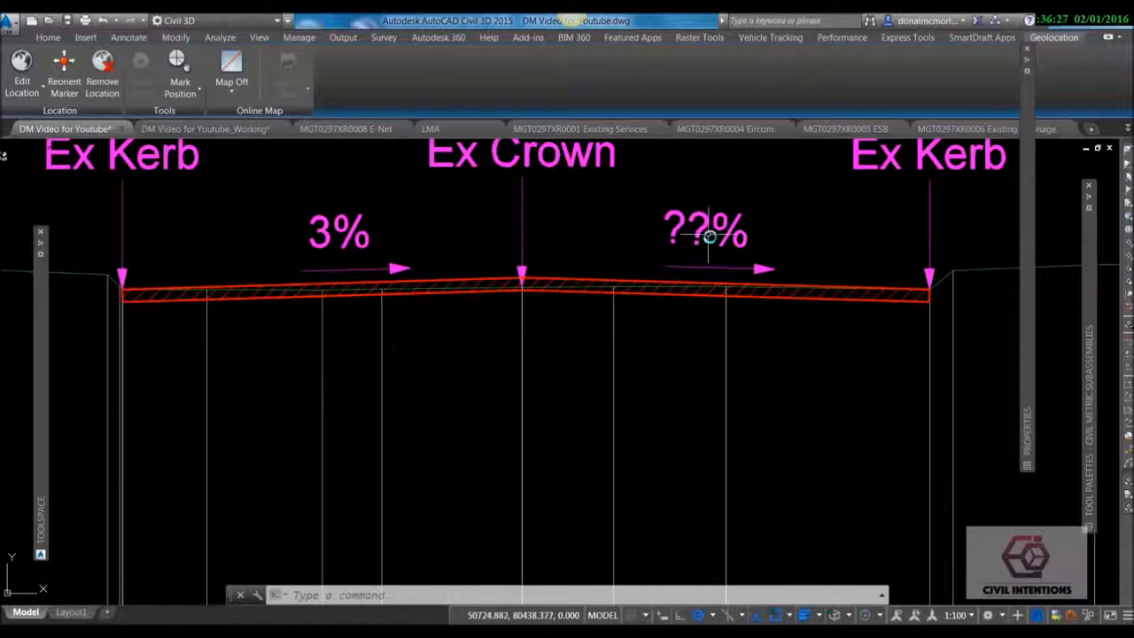
mouse_move(710, 237)
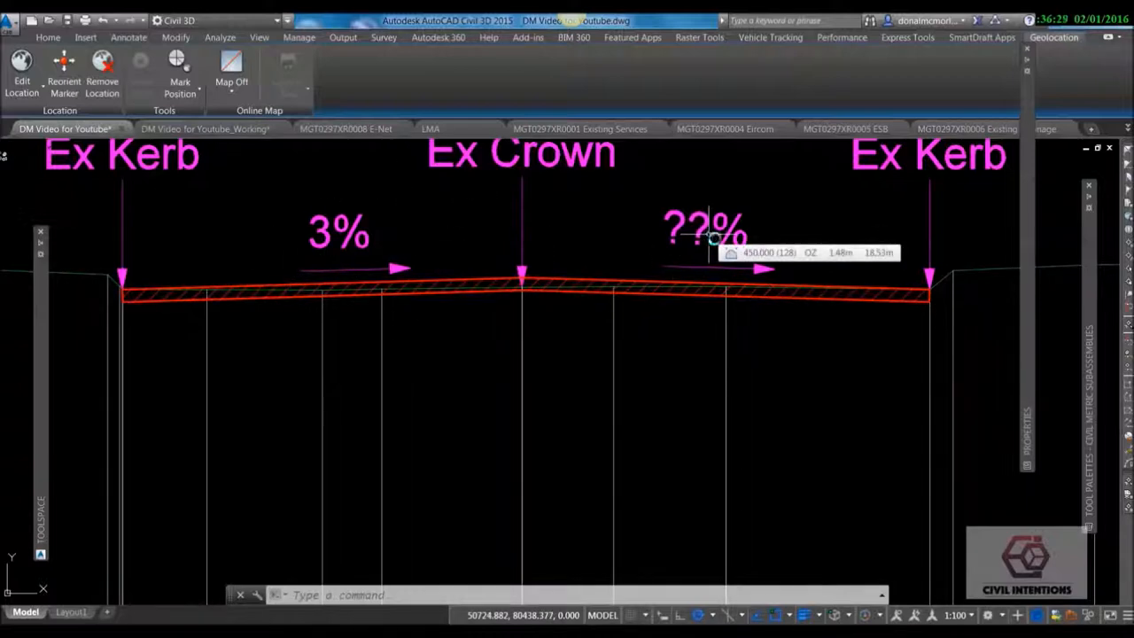
mouse_move(417, 235)
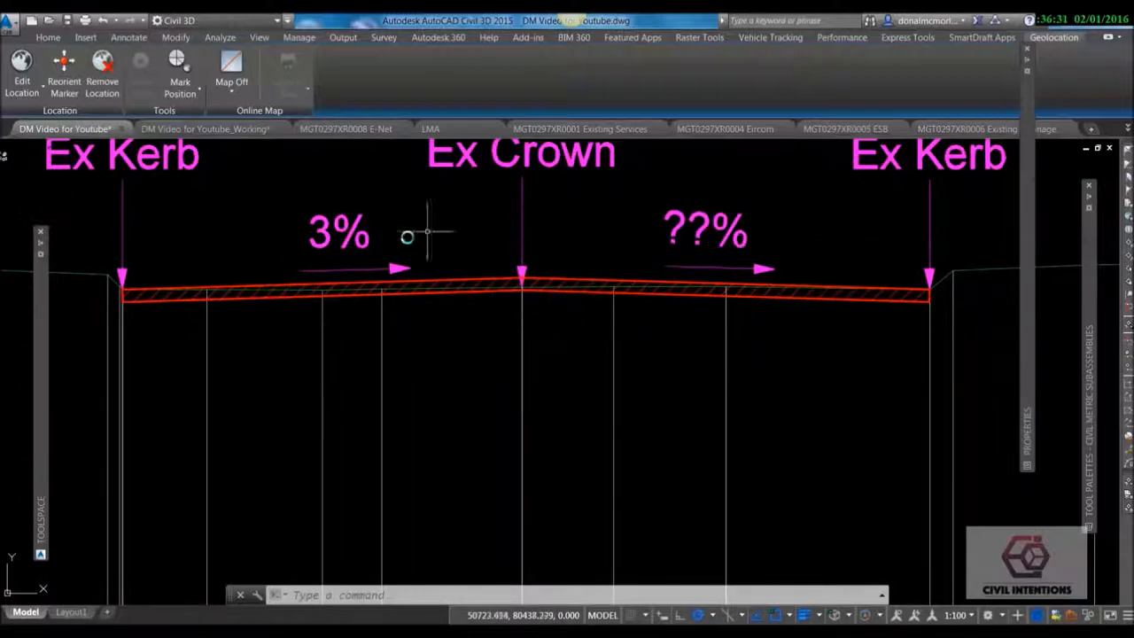
mouse_move(637, 251)
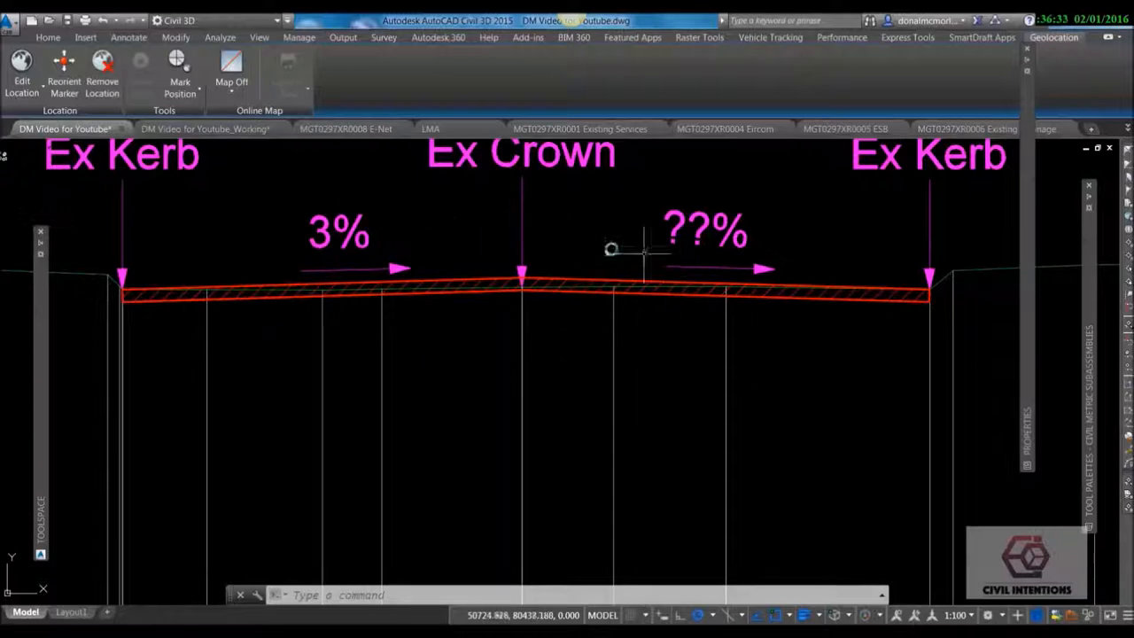
scroll(down, 3)
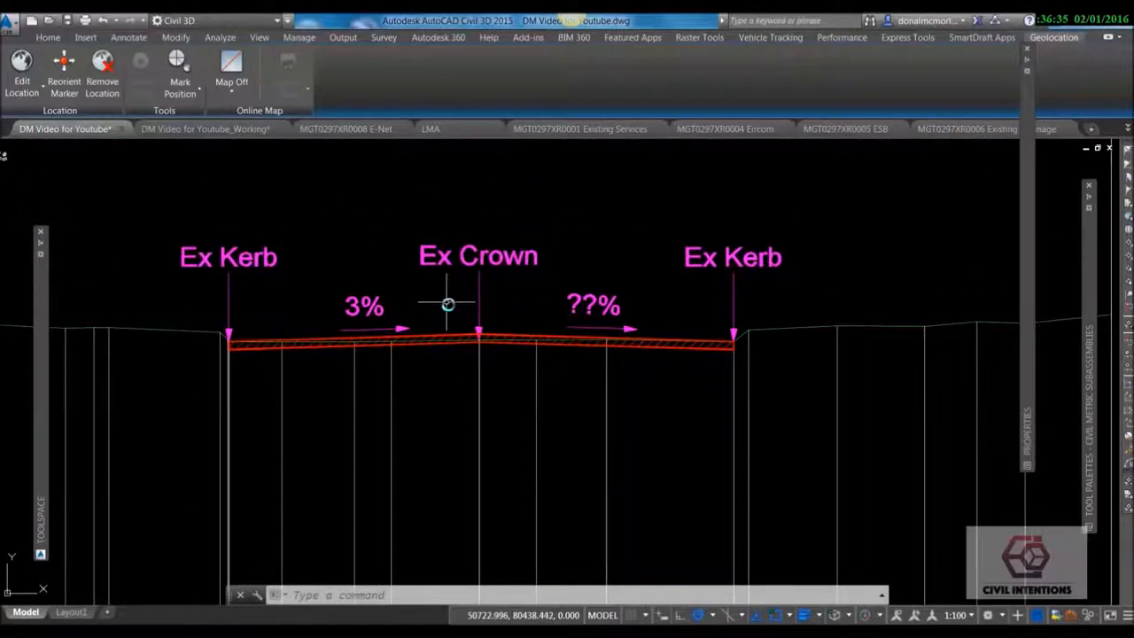
mouse_move(678, 352)
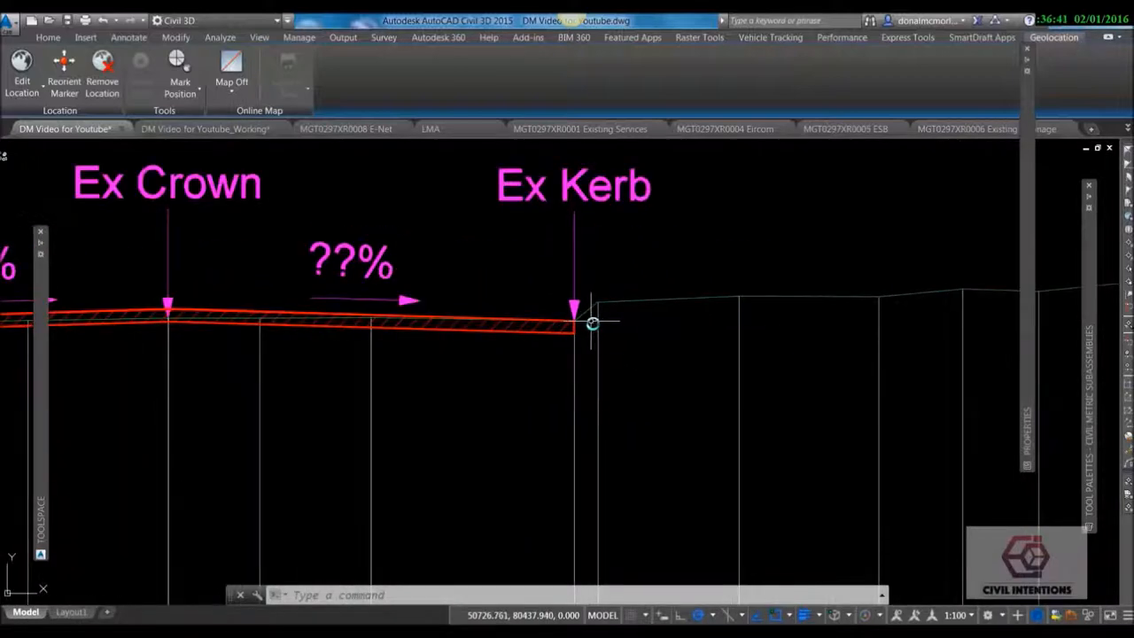
mouse_move(592, 323)
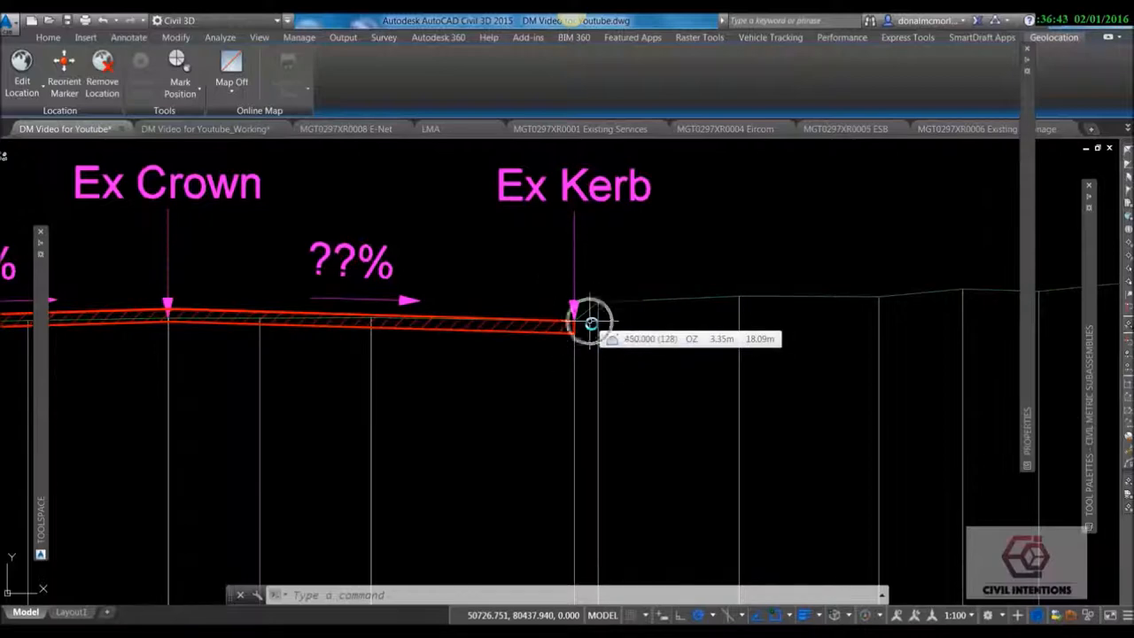
mouse_move(670, 322)
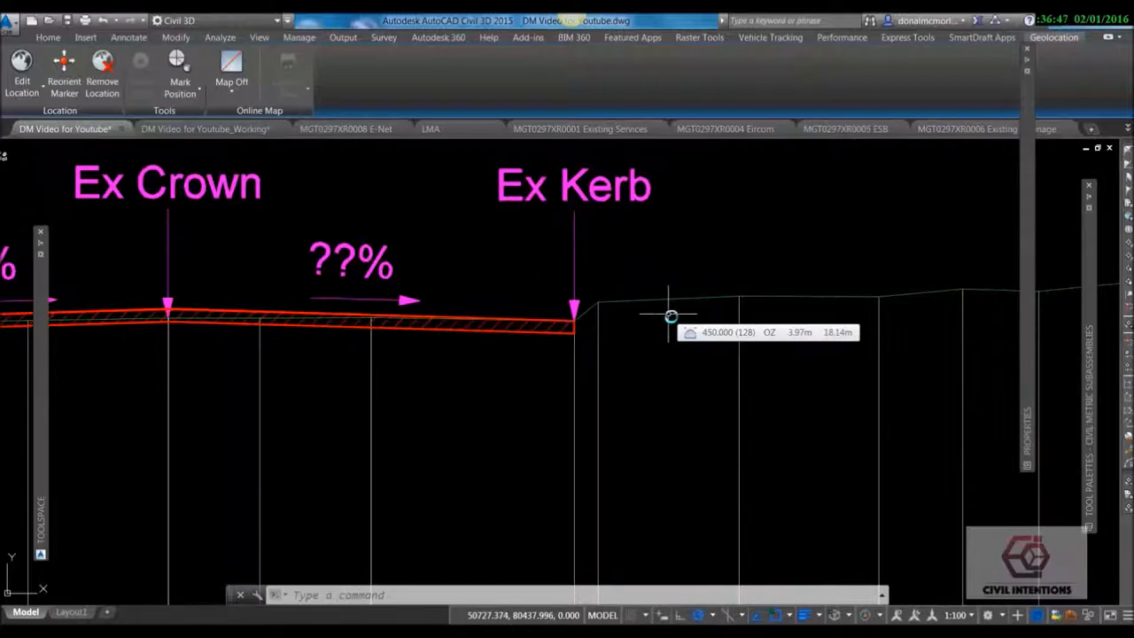
mouse_move(763, 304)
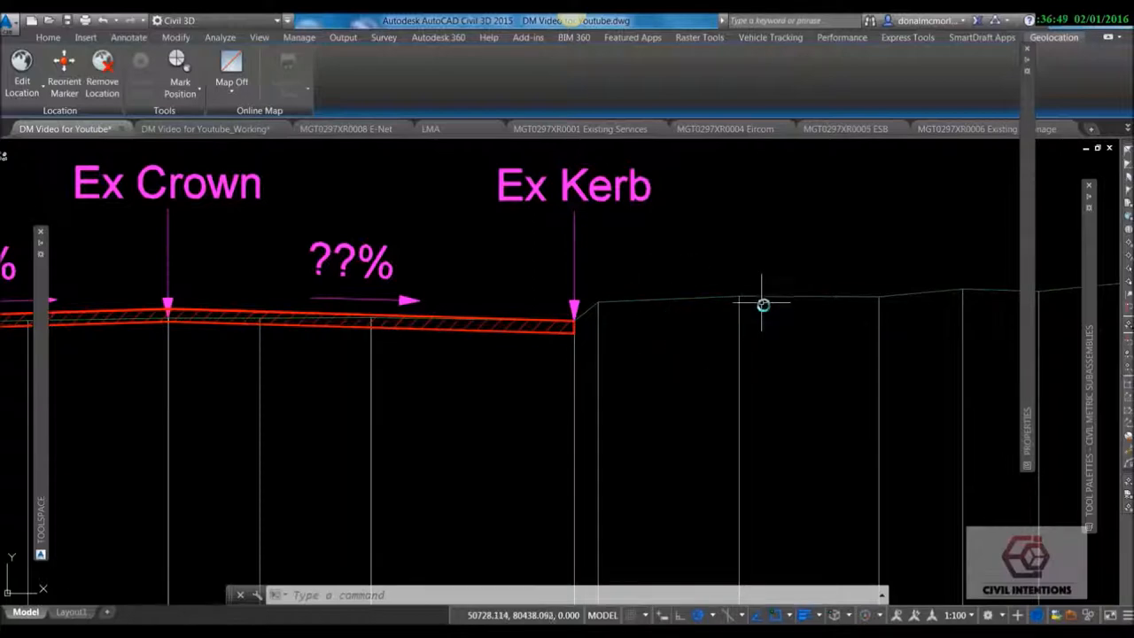
mouse_move(873, 313)
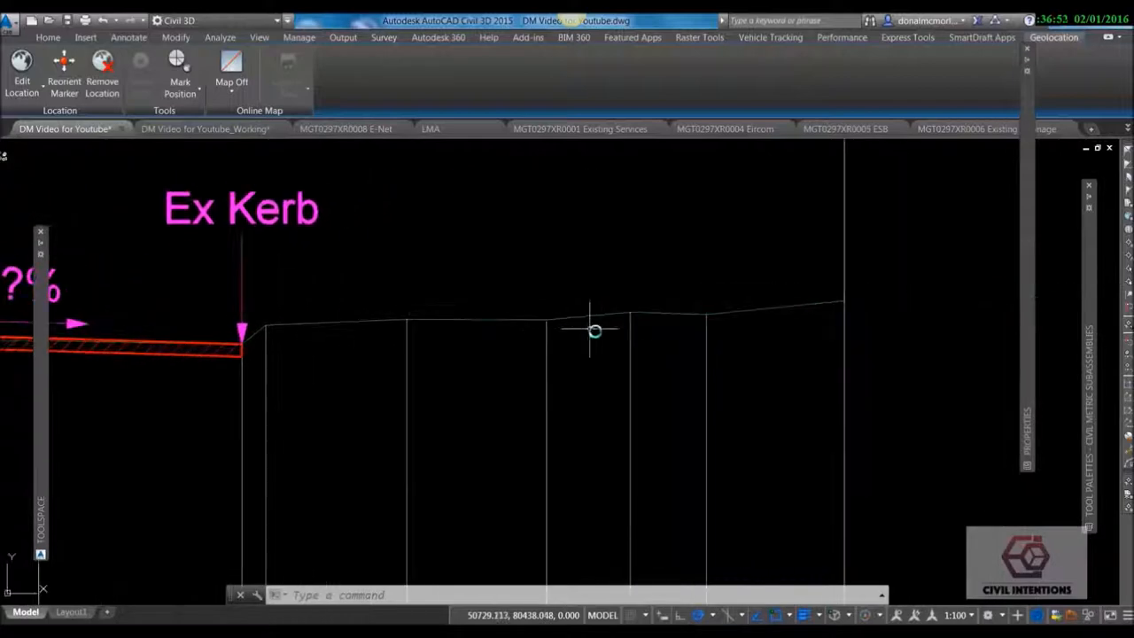
mouse_move(801, 306)
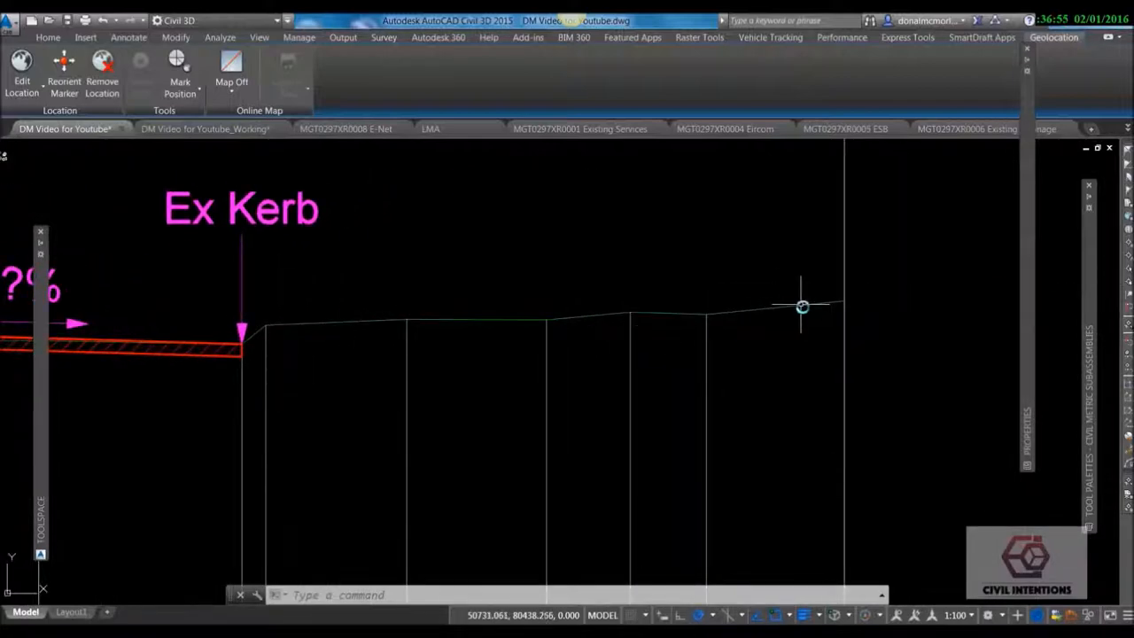
mouse_move(801, 306)
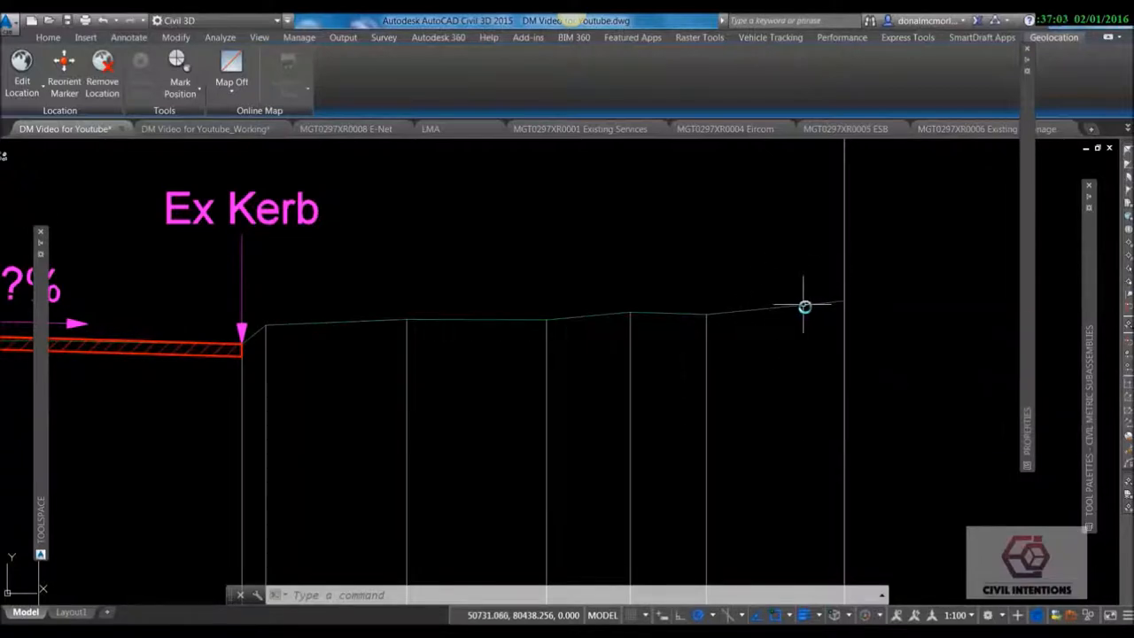
mouse_move(815, 310)
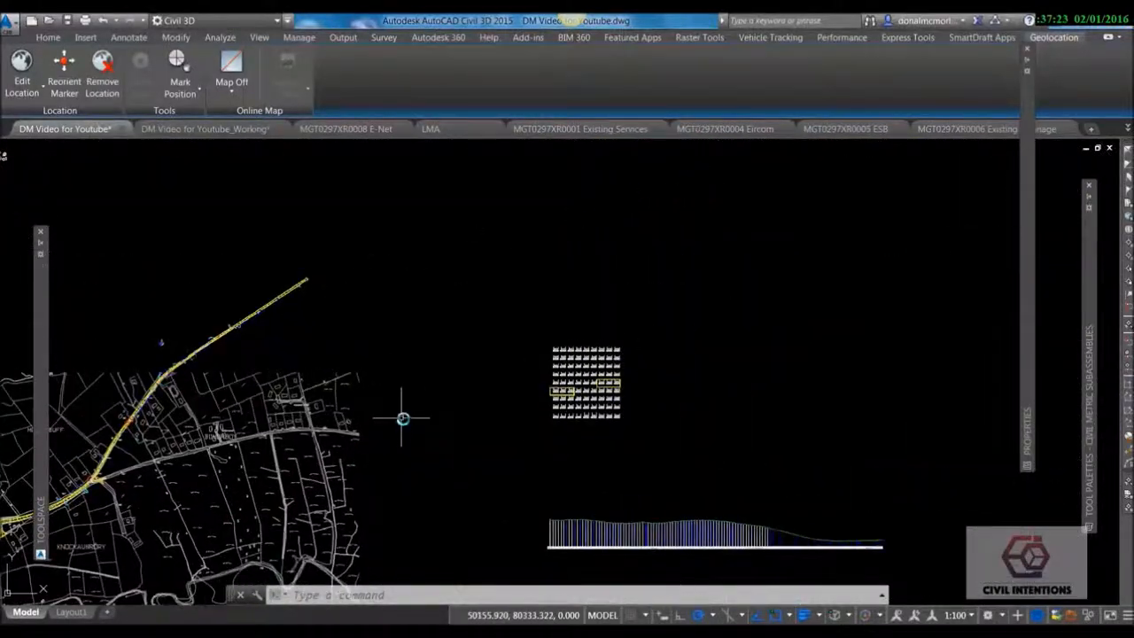
Create assembly '100mm Overlay be into Kerbs 3%' and place its baseline marker in empty space.
click(48, 37)
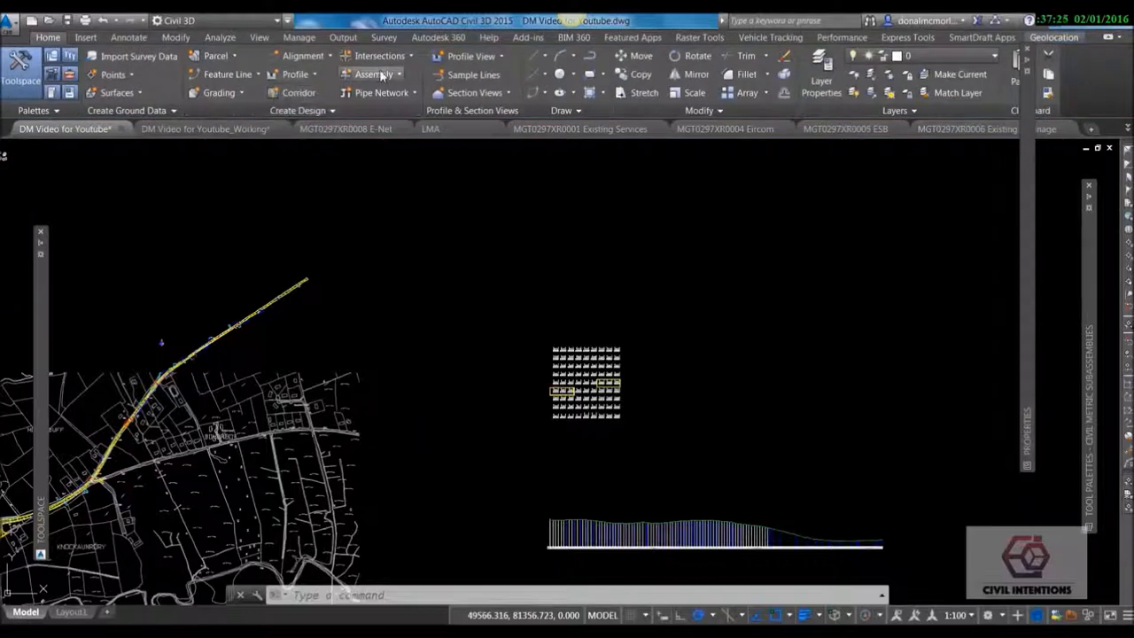
click(372, 73)
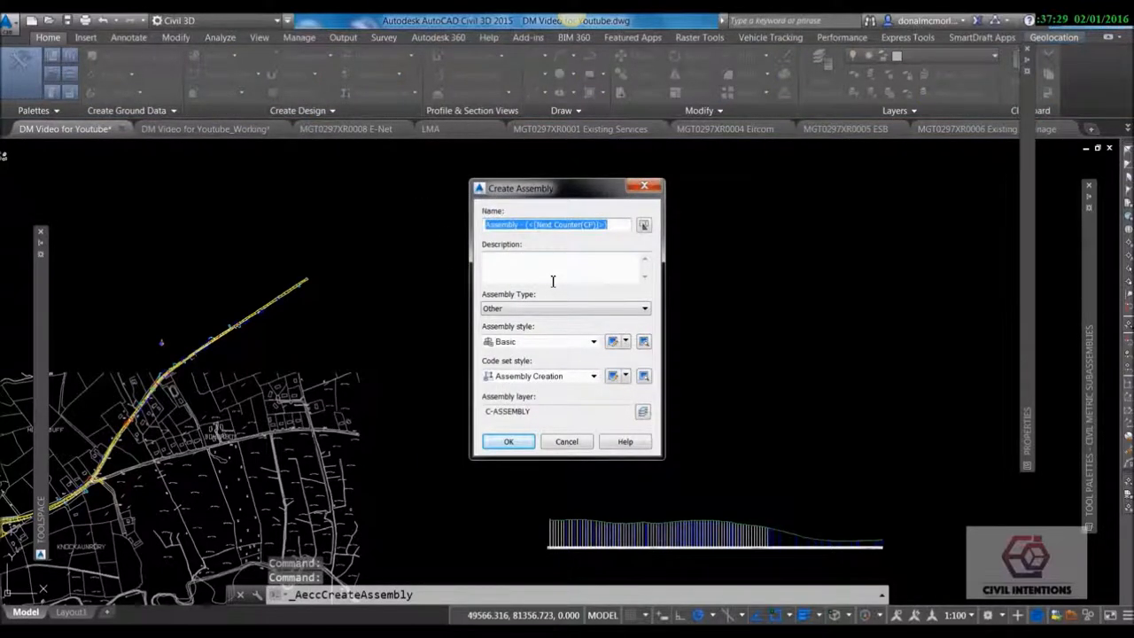
text(100mm)
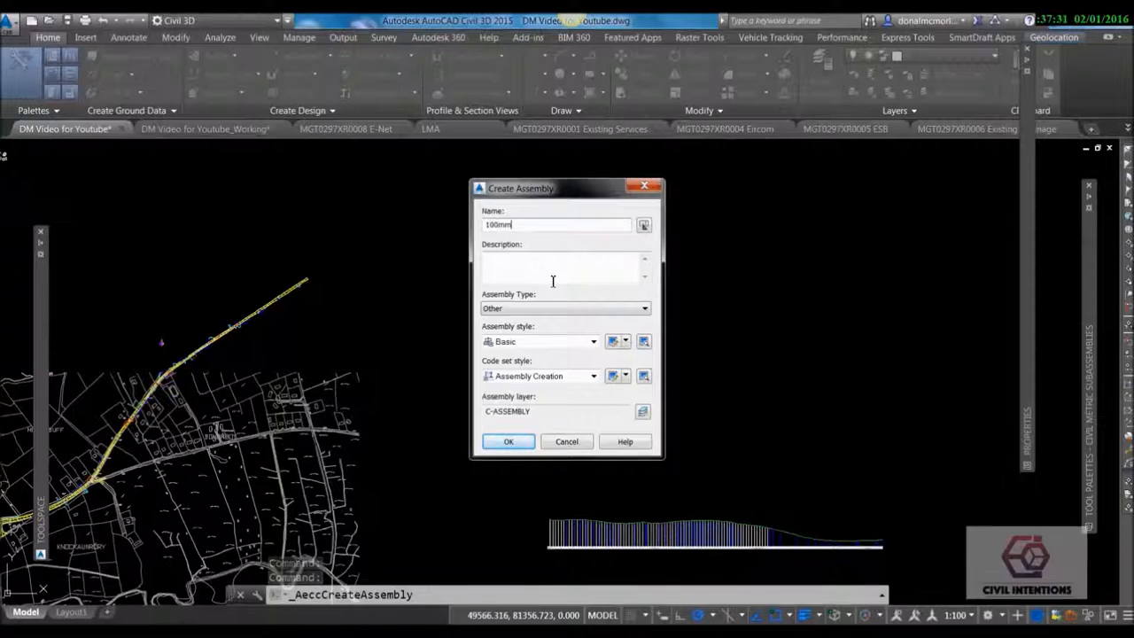
text(Overlay)
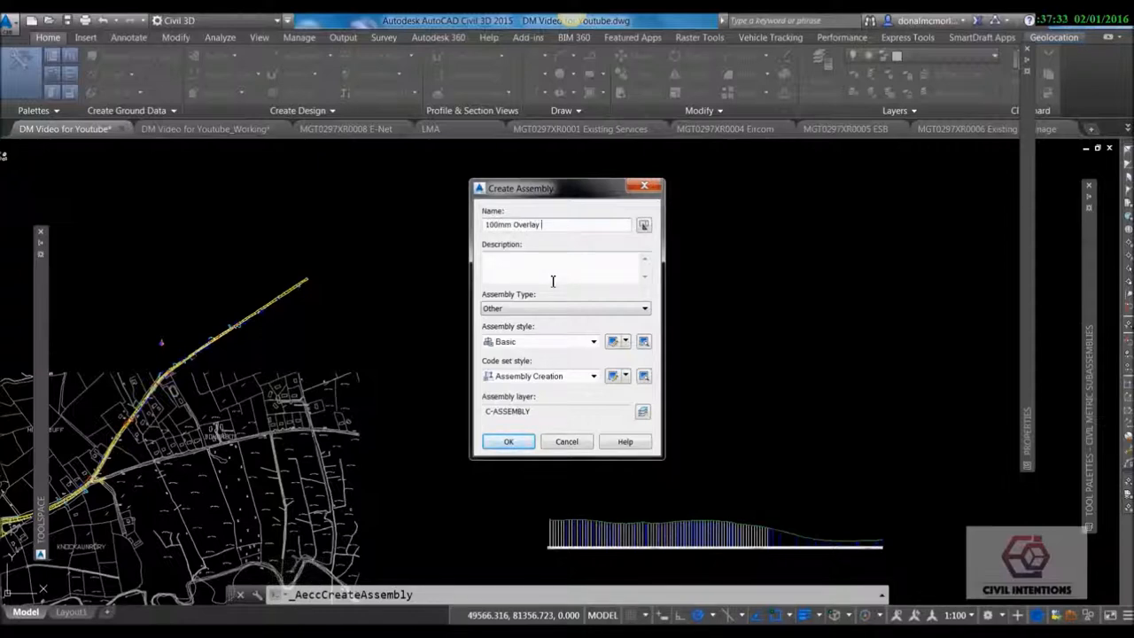
text(be into)
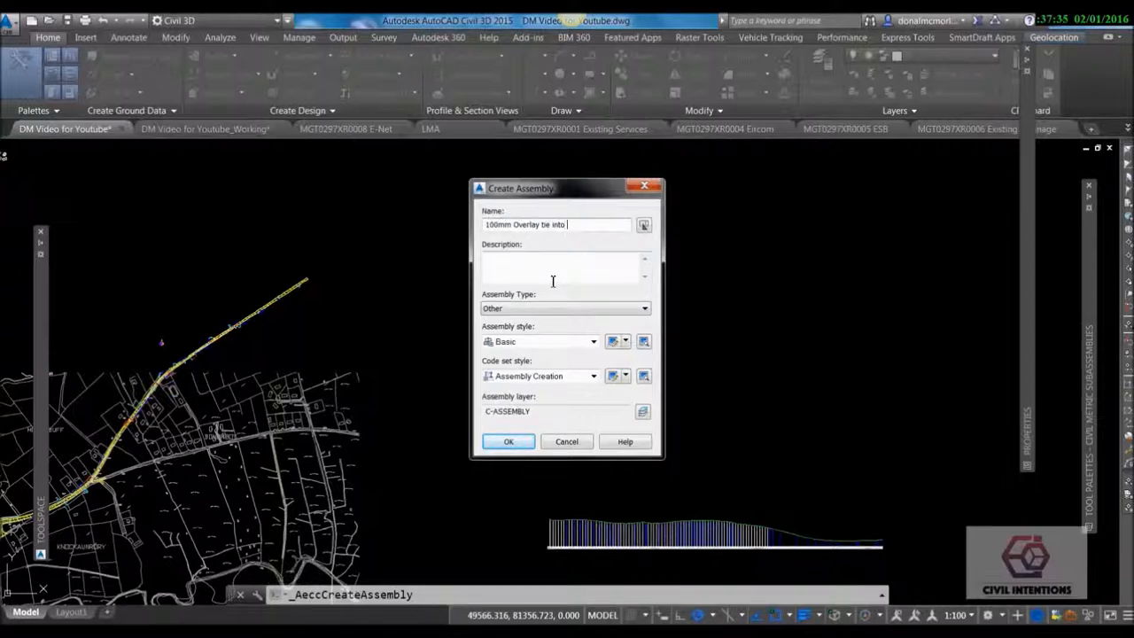
text(Kerbs 3%)
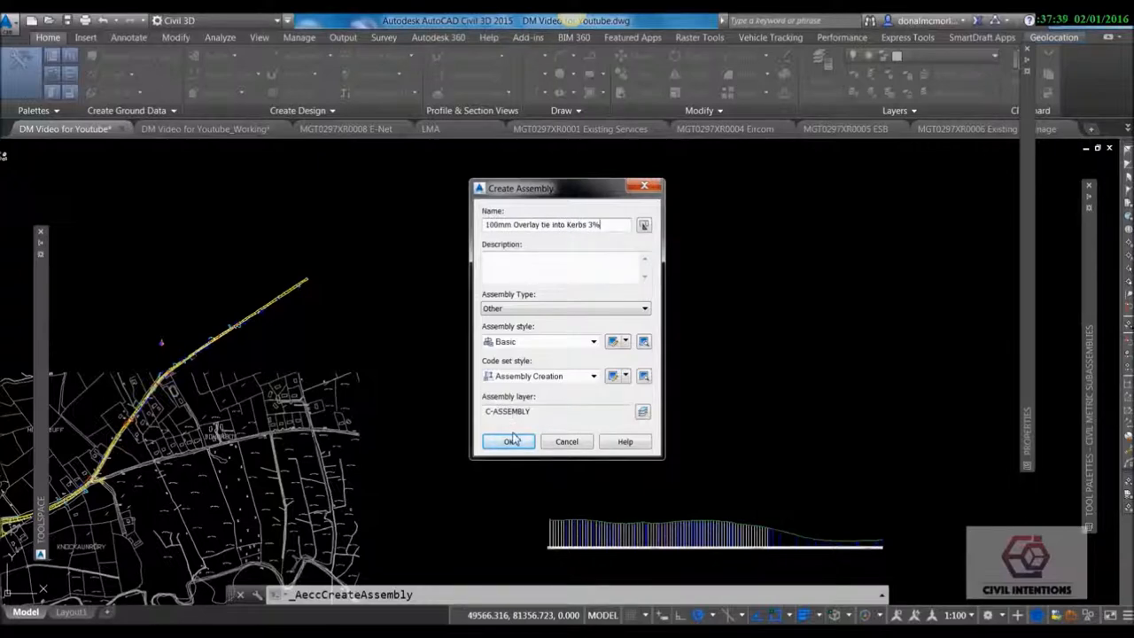
click(509, 441)
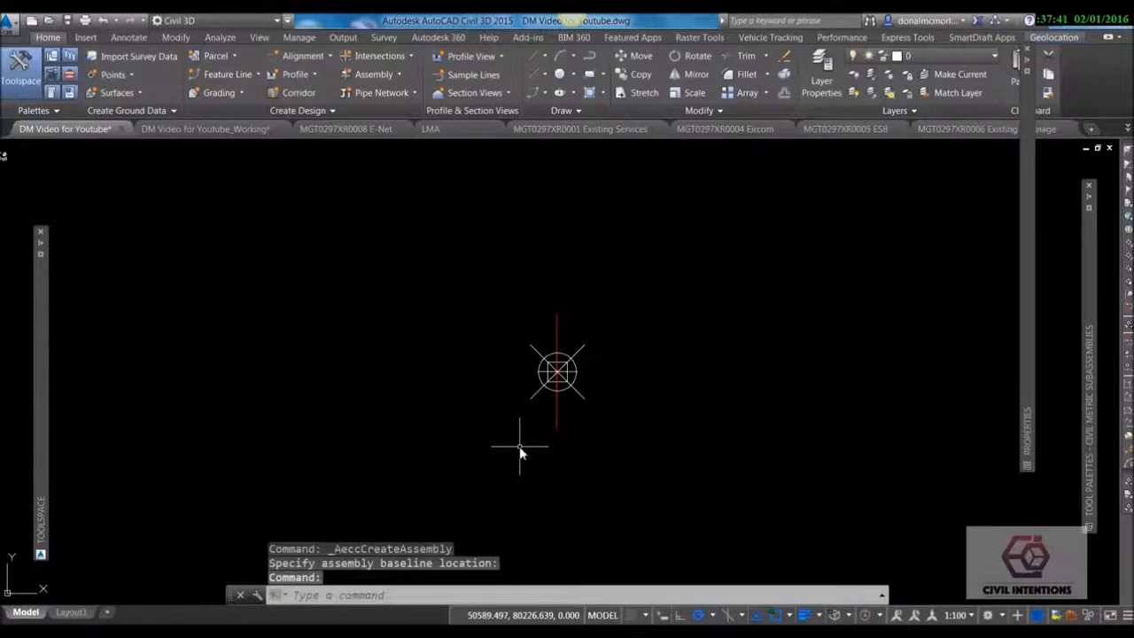
Attach a LinkWidthAndSlope subassembly to the assembly baseline and adjust its width.
click(478, 441)
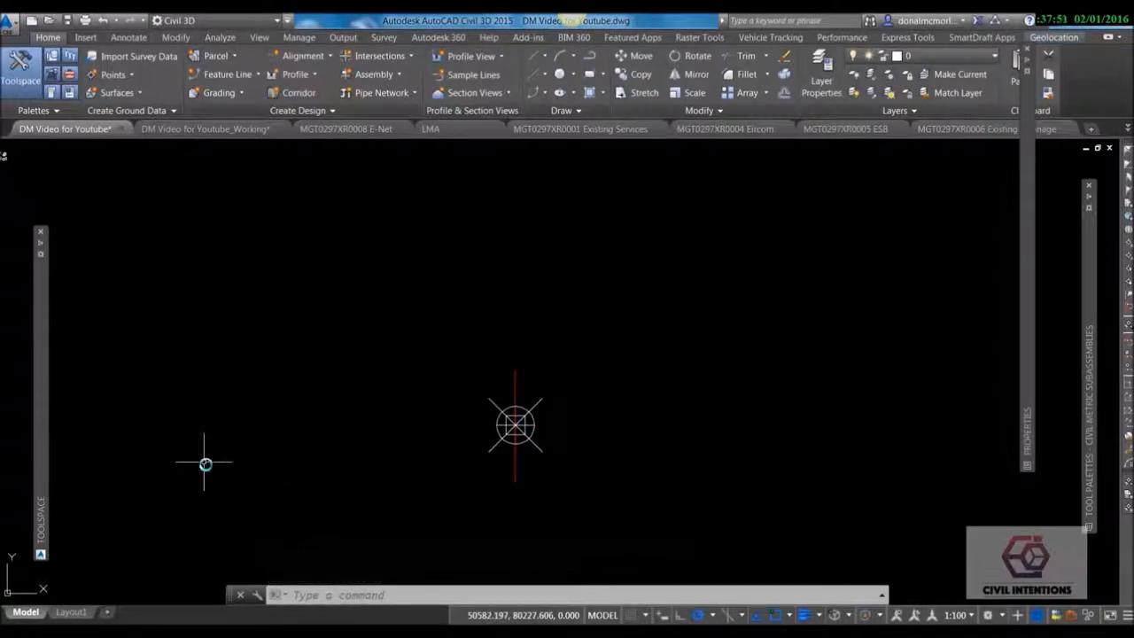
mouse_move(739, 447)
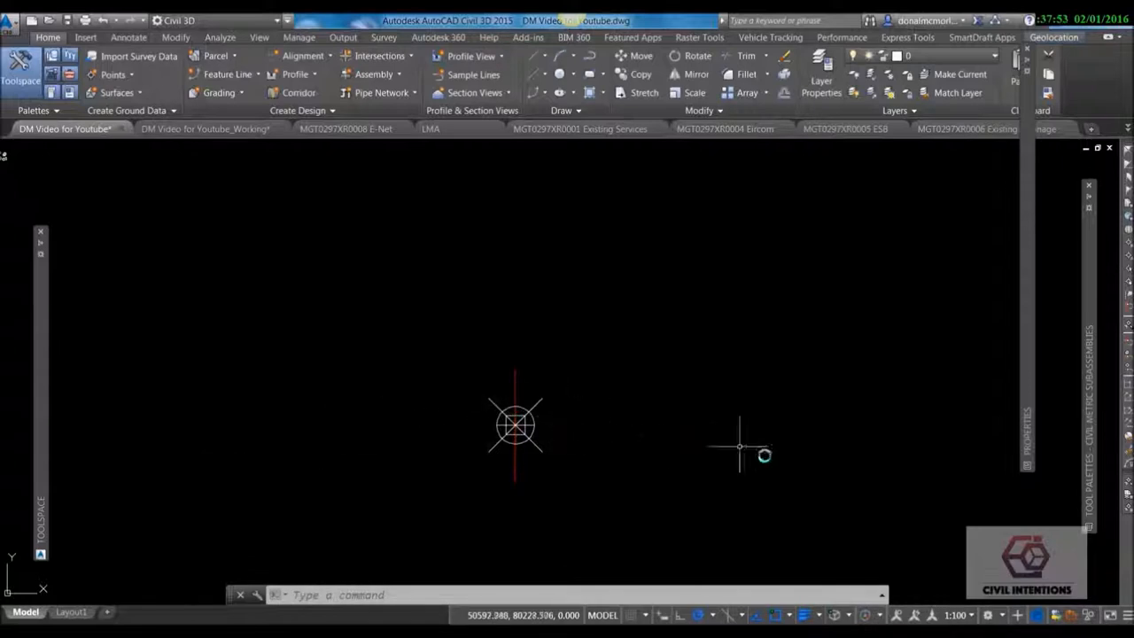
mouse_move(771, 459)
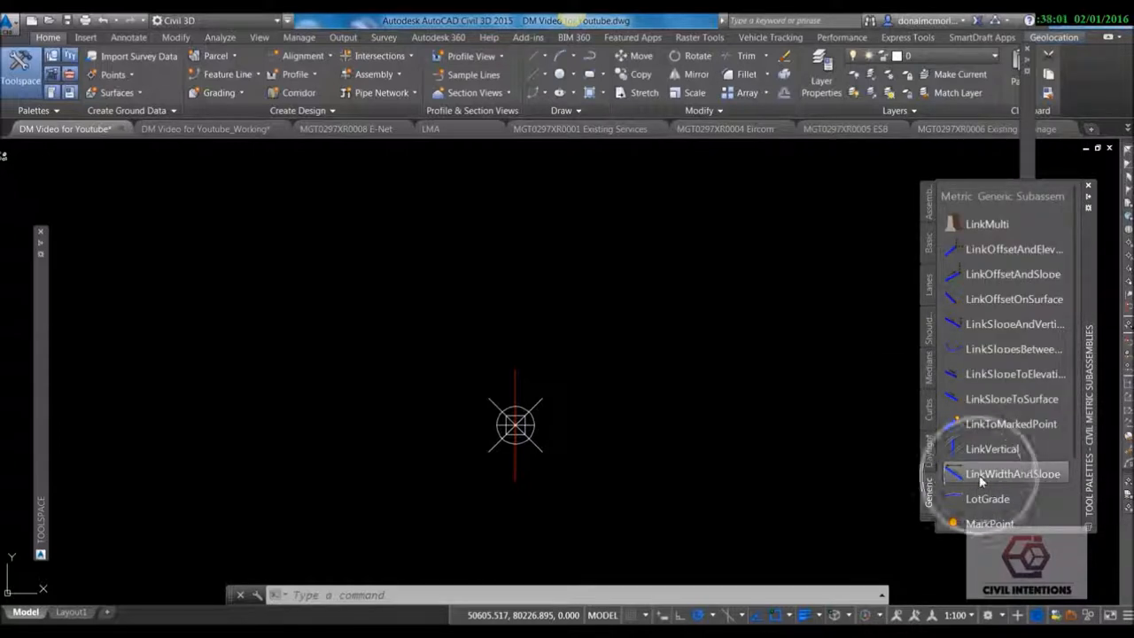
click(1012, 473)
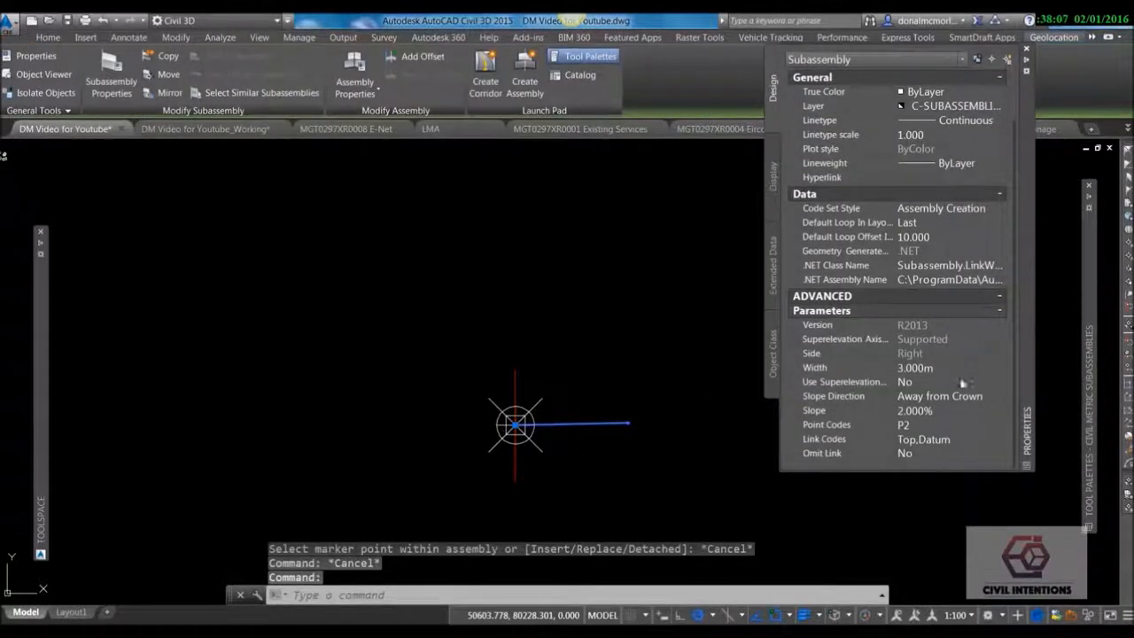
click(948, 367)
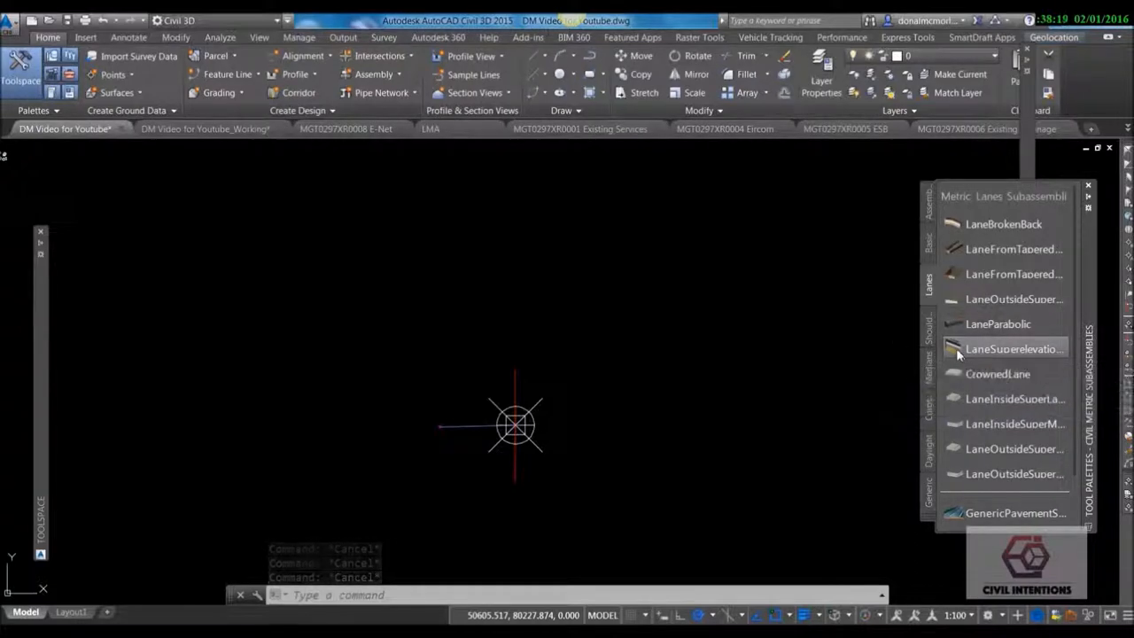
Attach LaneSuperelevationAOR lanes, 3.60 m at 3.000%, to both sides at the link's end.
click(1009, 348)
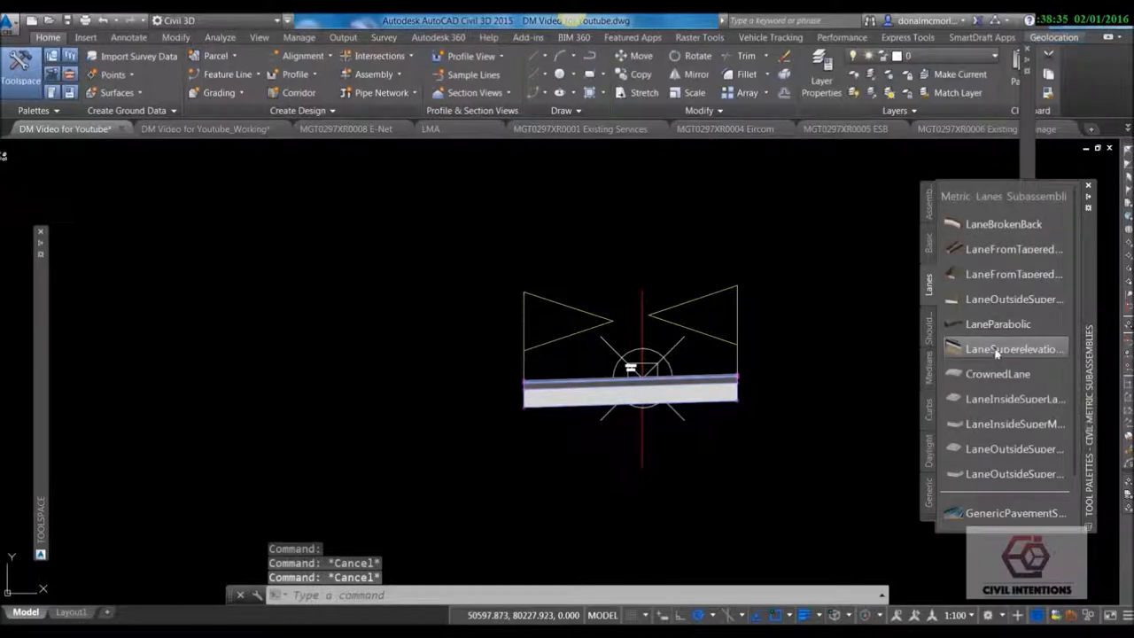
click(1003, 348)
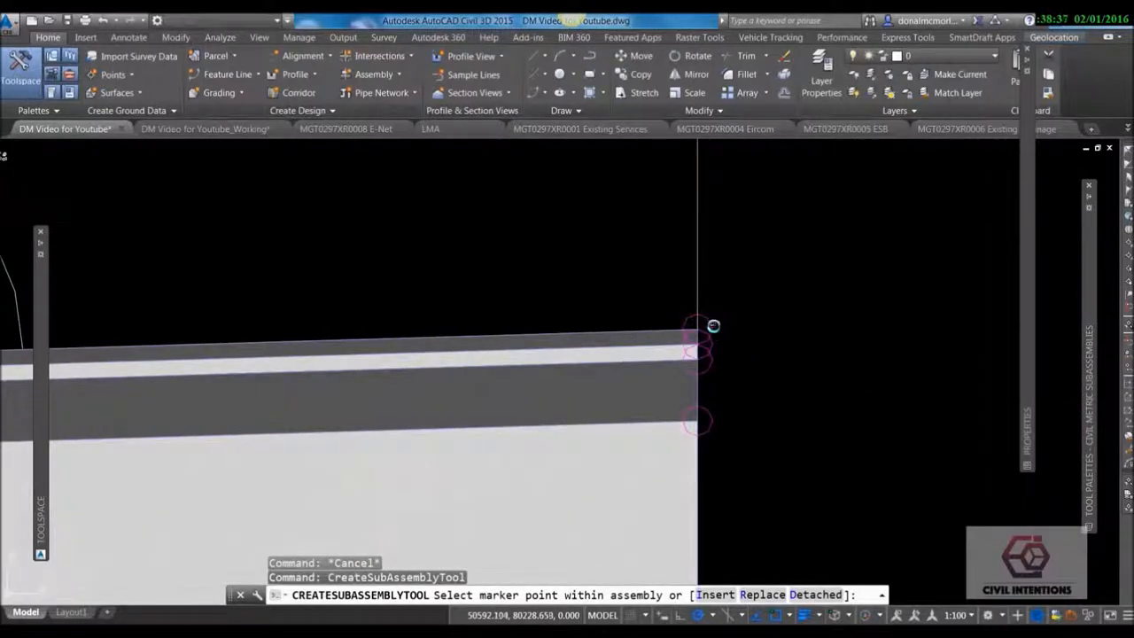
key(Escape)
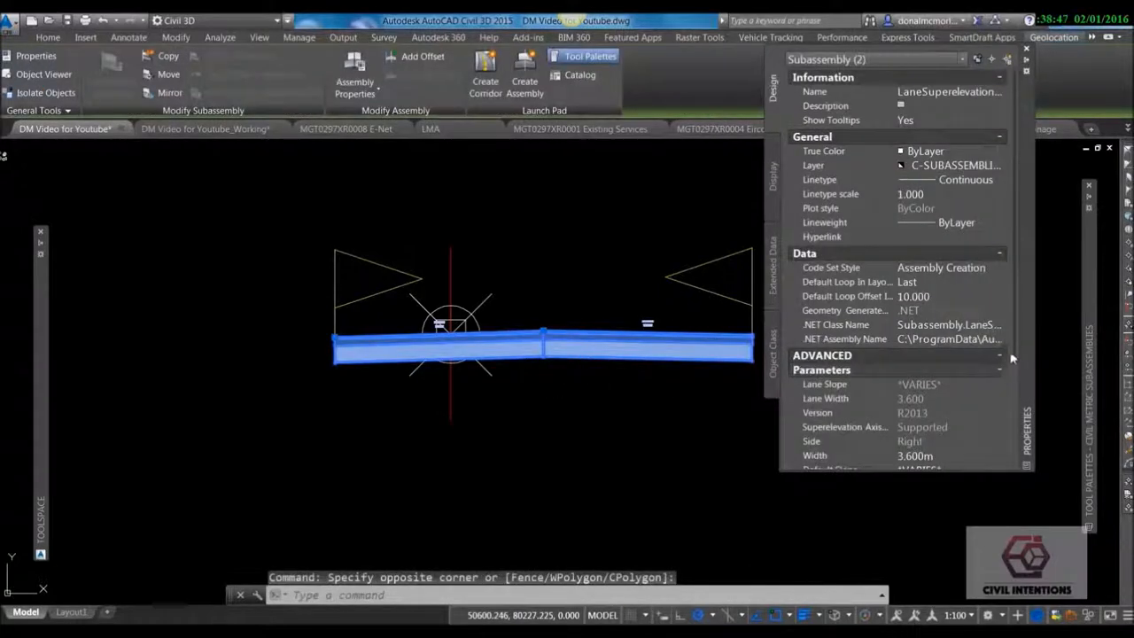
scroll(down, 3)
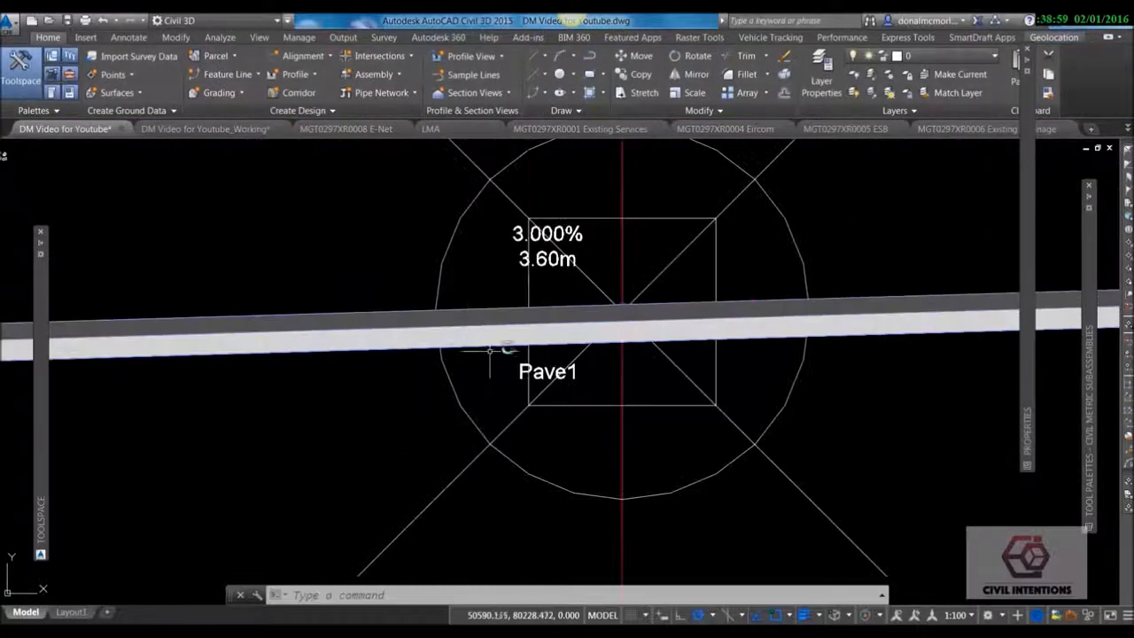
Name the two lane subassemblies 'left lane' and 'right lane' in Properties.
scroll(down, 3)
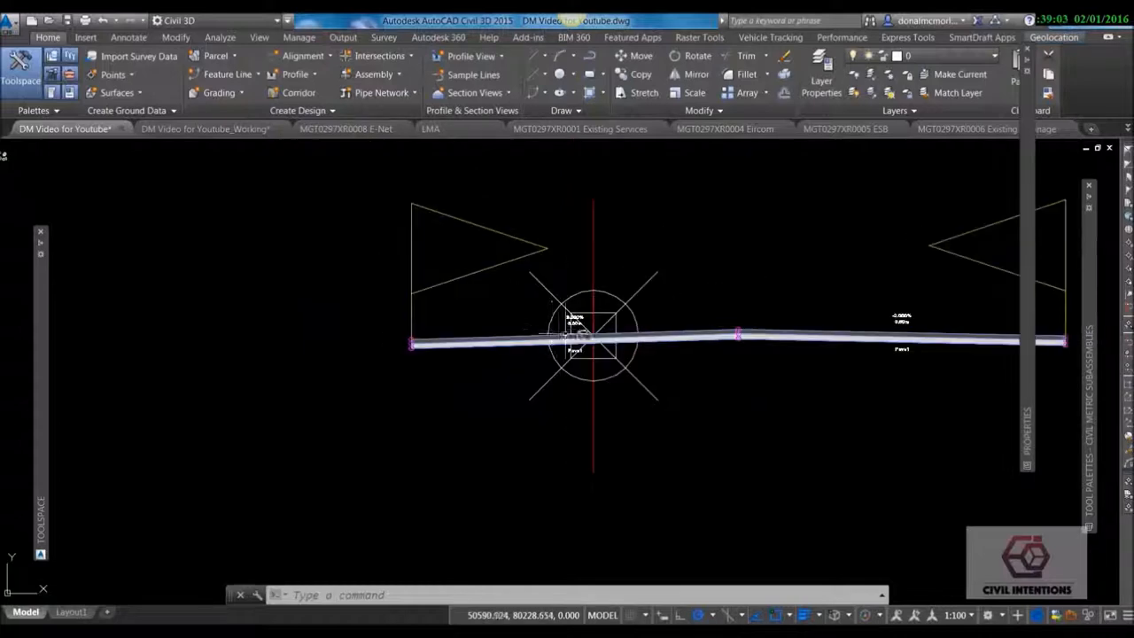
click(576, 339)
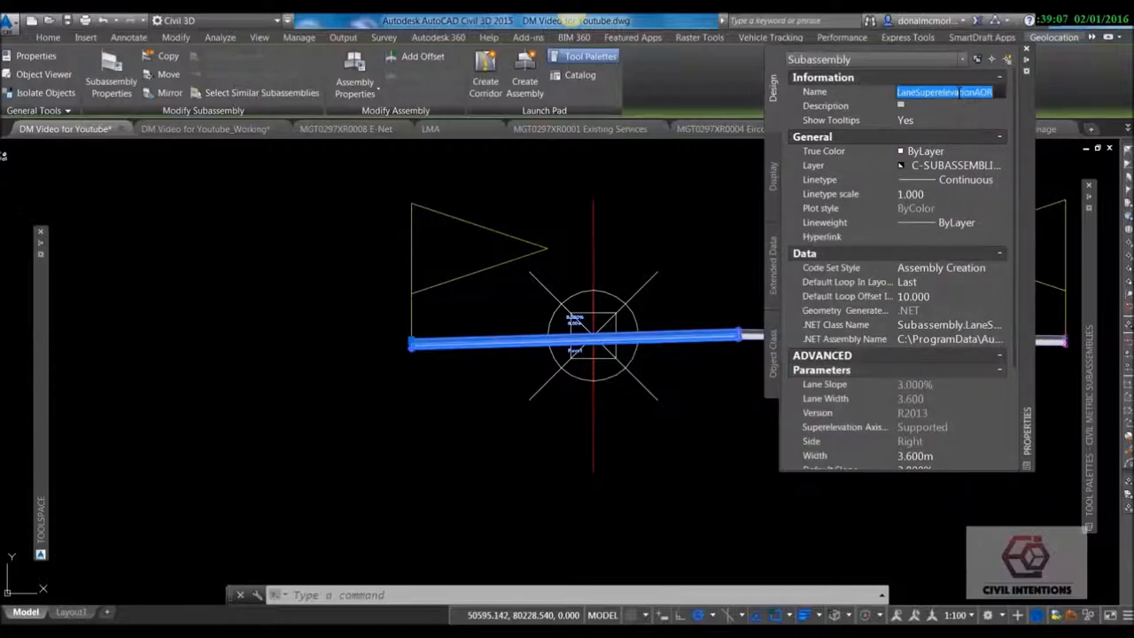
text(left lane)
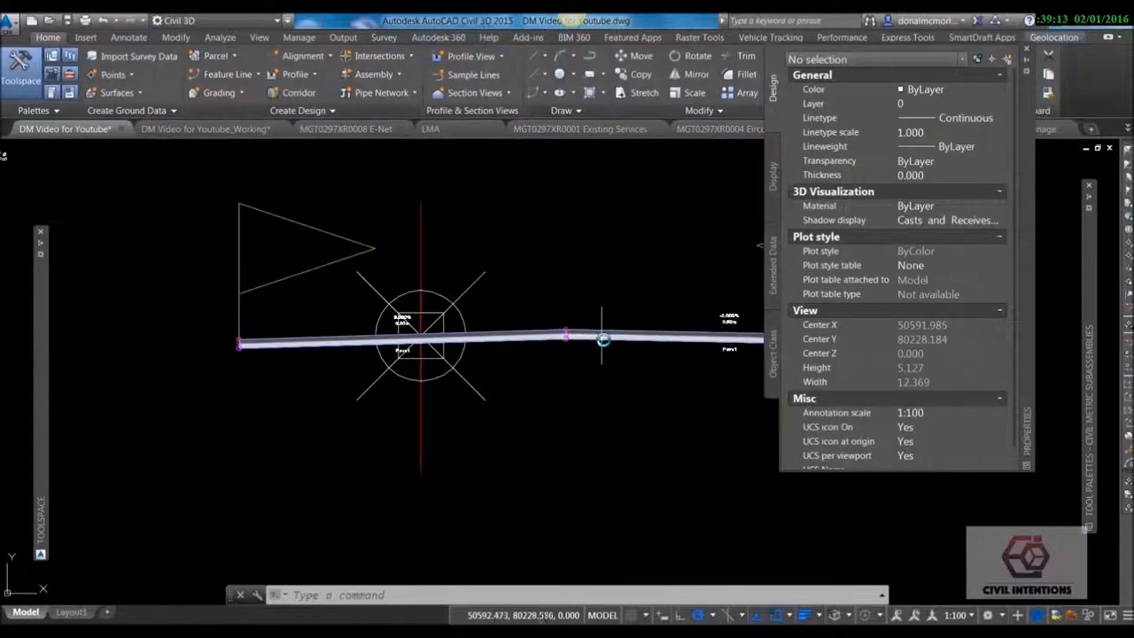
click(655, 336)
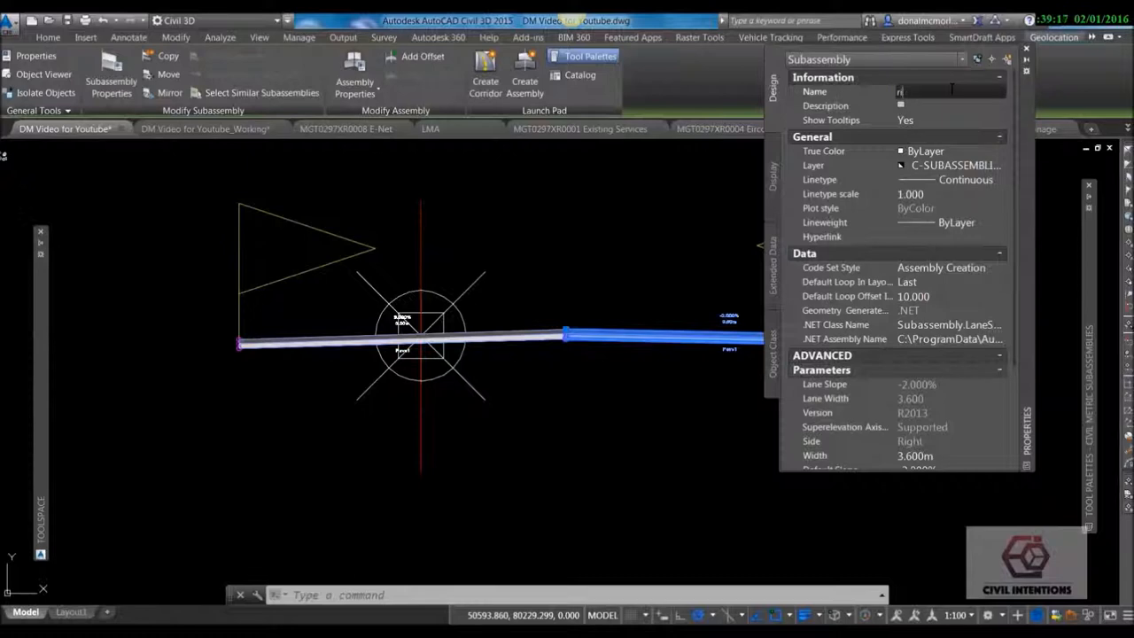
text(right lane)
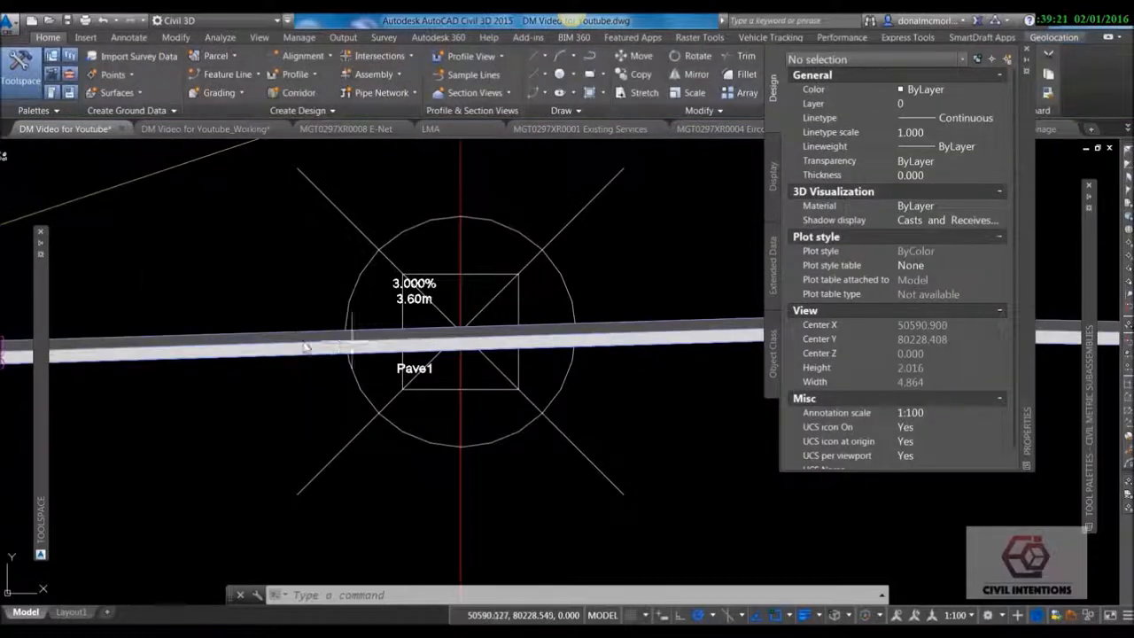
Set Omit Link to Yes on the LinkWidthAndSlope subassembly at the baseline.
click(301, 341)
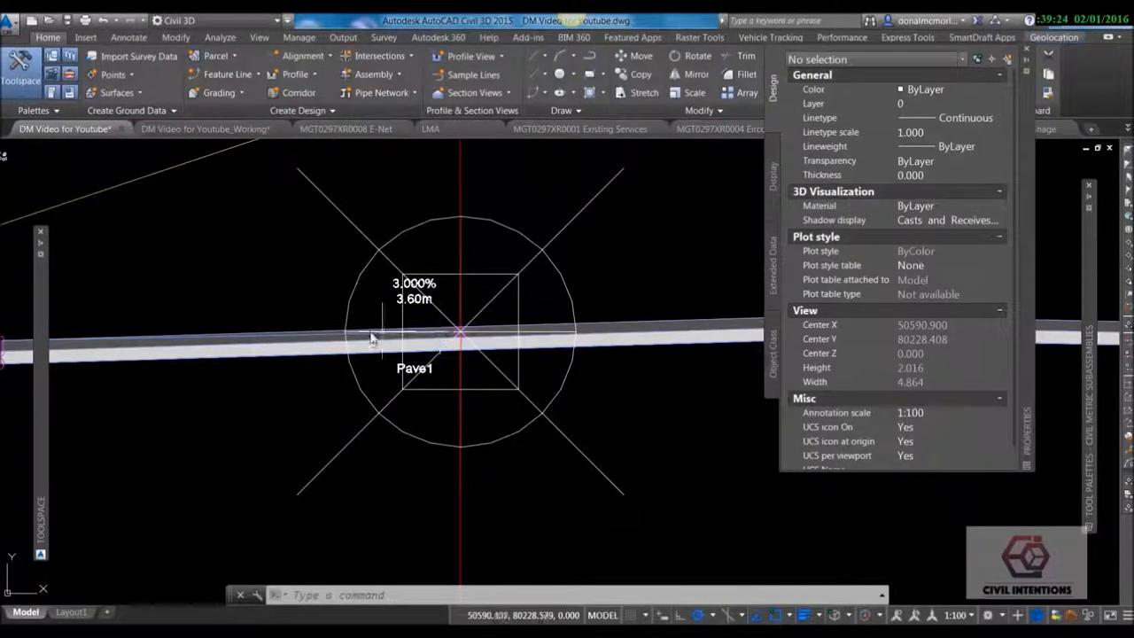
click(460, 332)
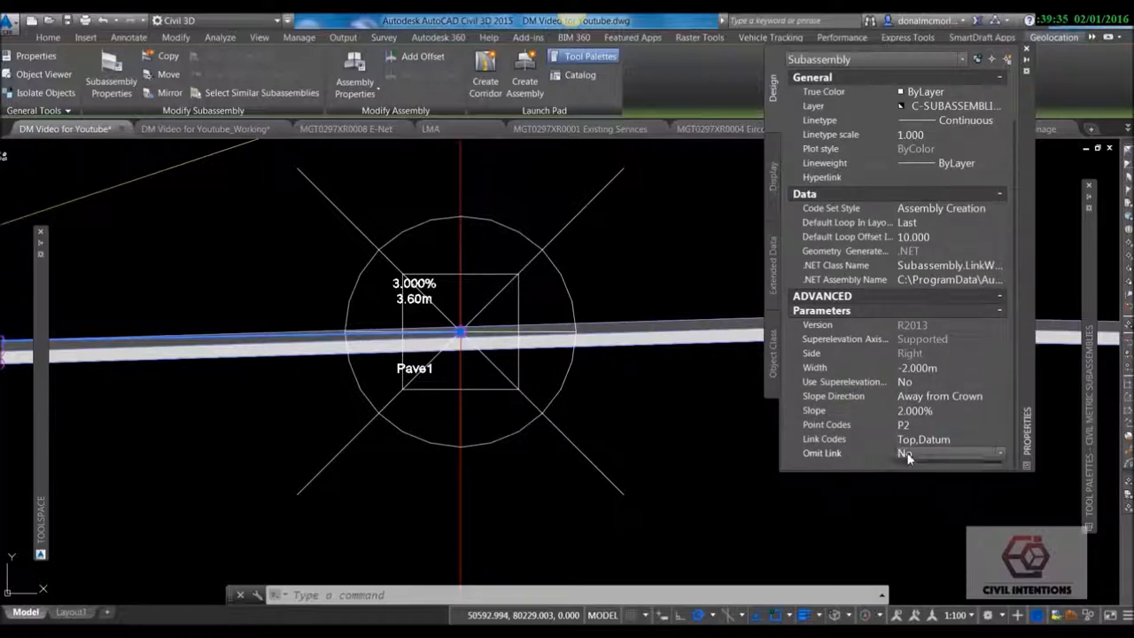
click(434, 319)
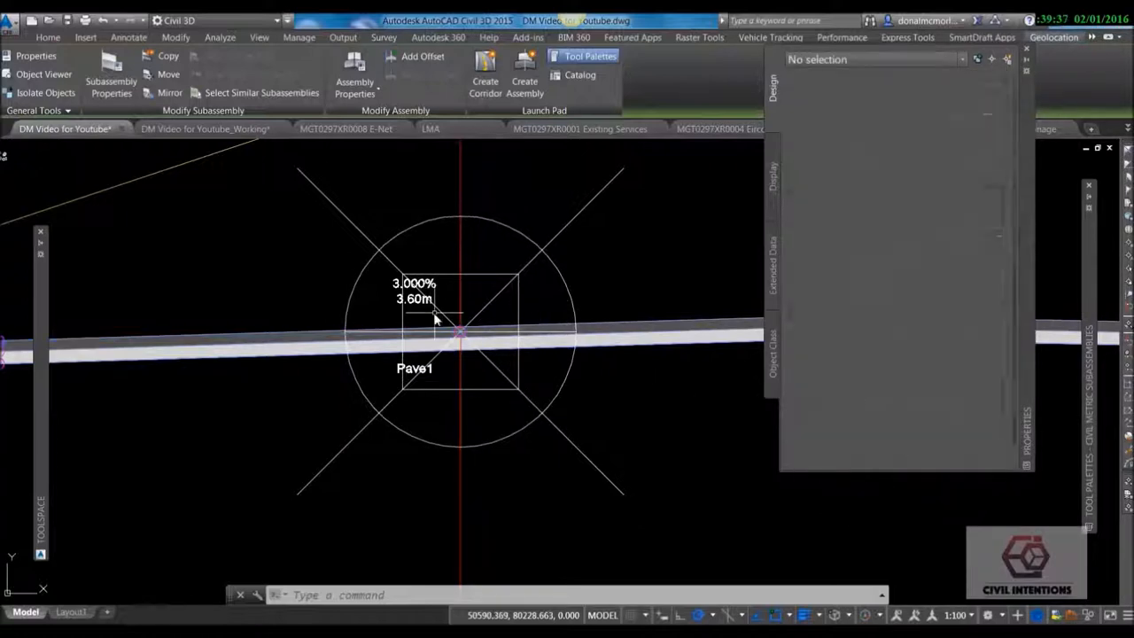